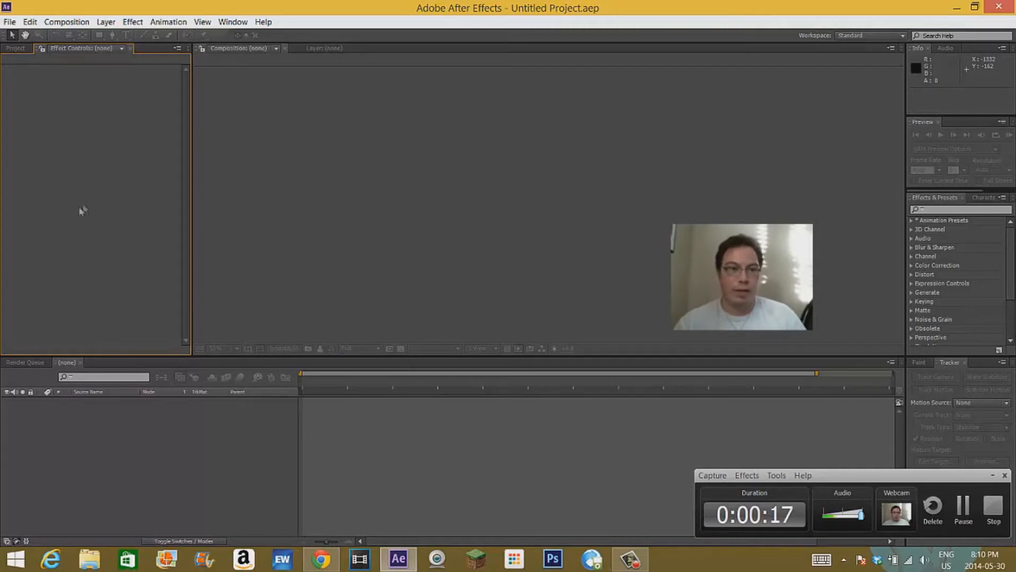
# Step: Import the '1st part Saber' video from Videos via File > Import
pyautogui.click(10, 21)
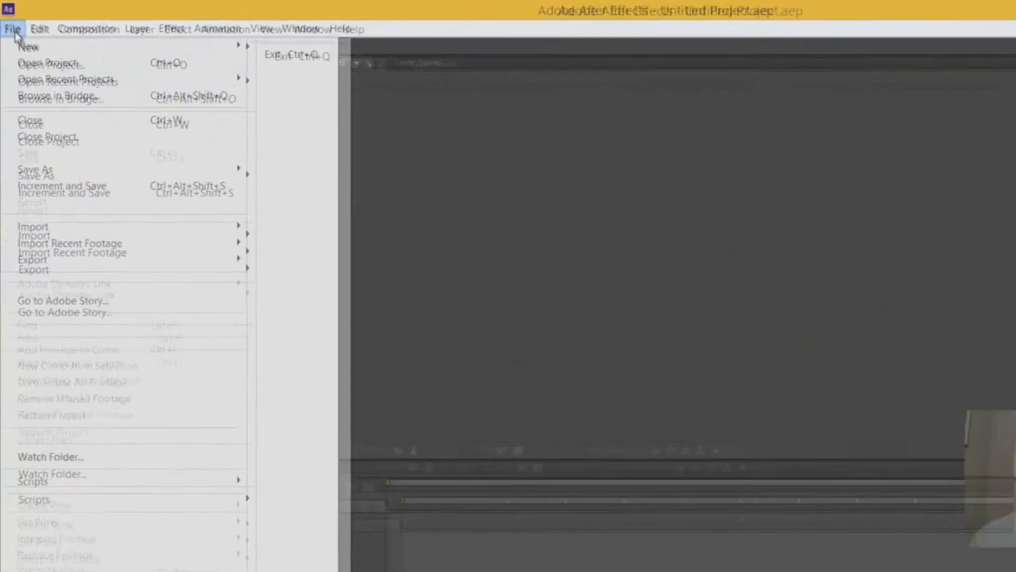
pyautogui.moveTo(62, 432)
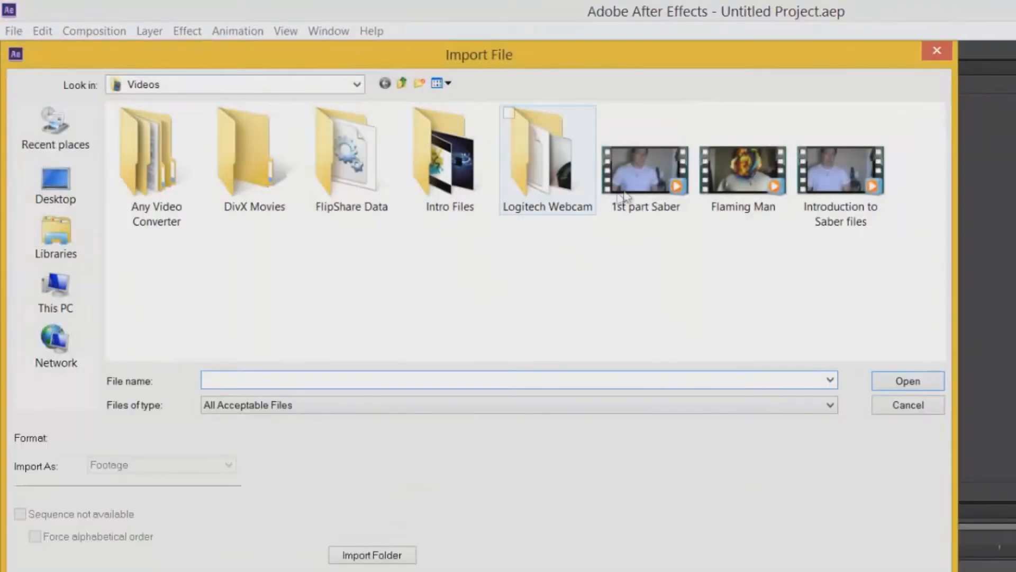
pyautogui.click(645, 169)
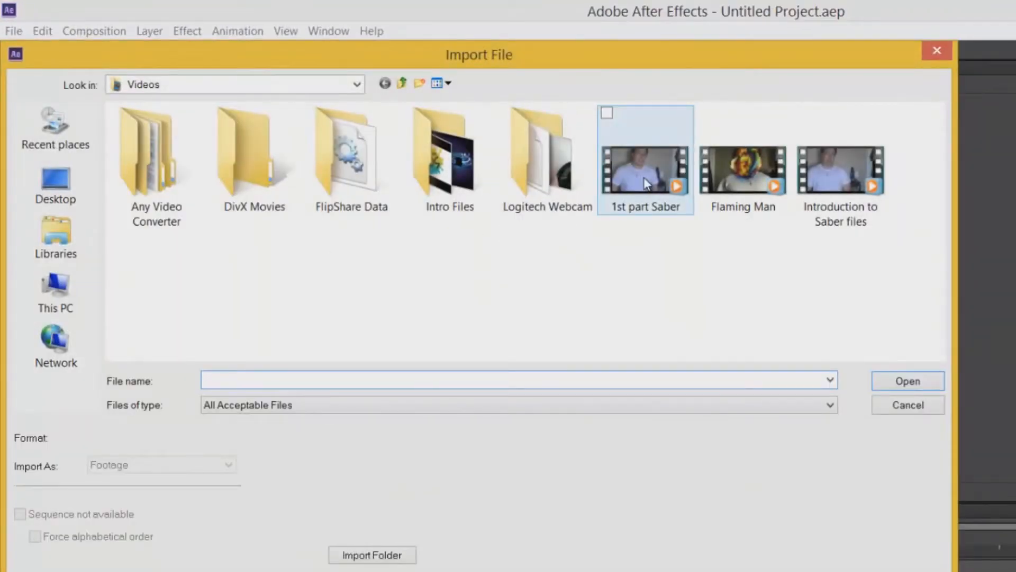
pyautogui.click(645, 160)
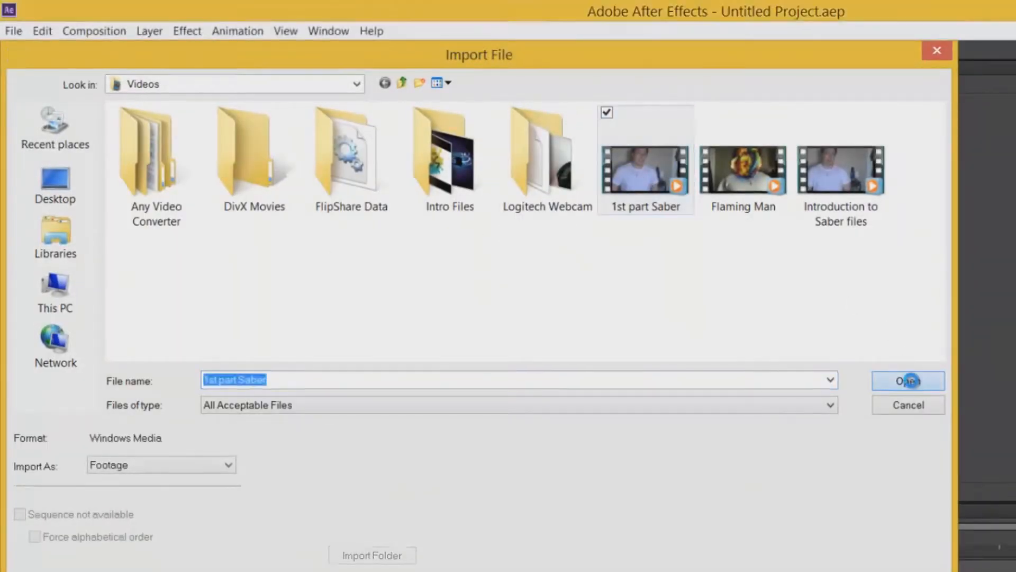
pyautogui.click(907, 380)
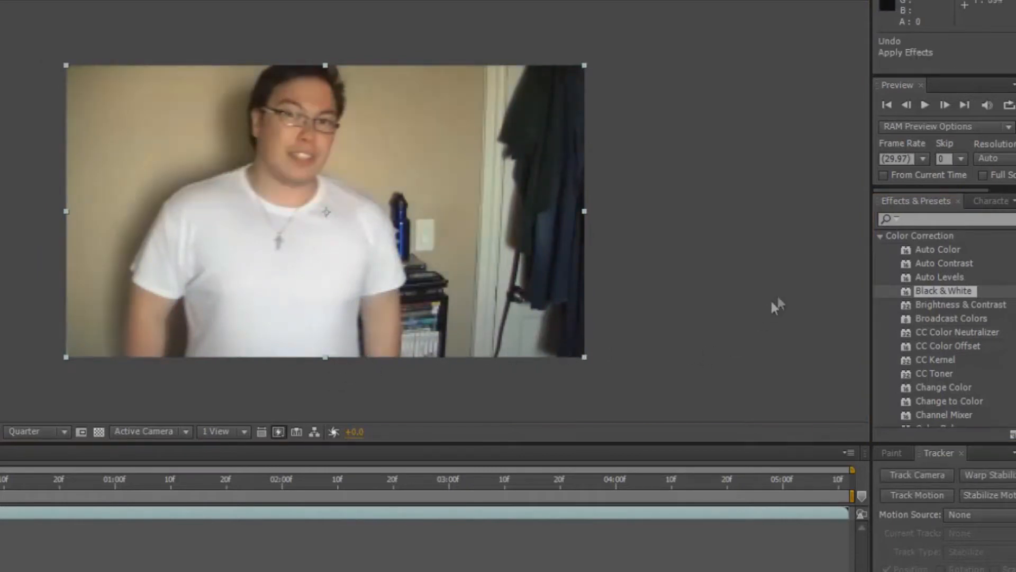
pyautogui.moveTo(18, 534)
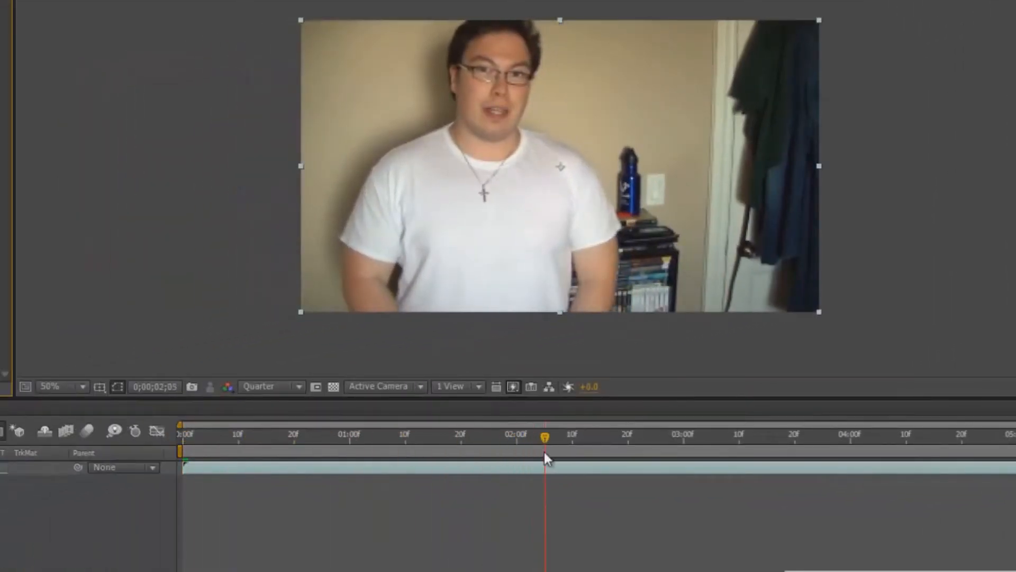
pyautogui.moveTo(544, 454); pyautogui.dragTo(641, 458)
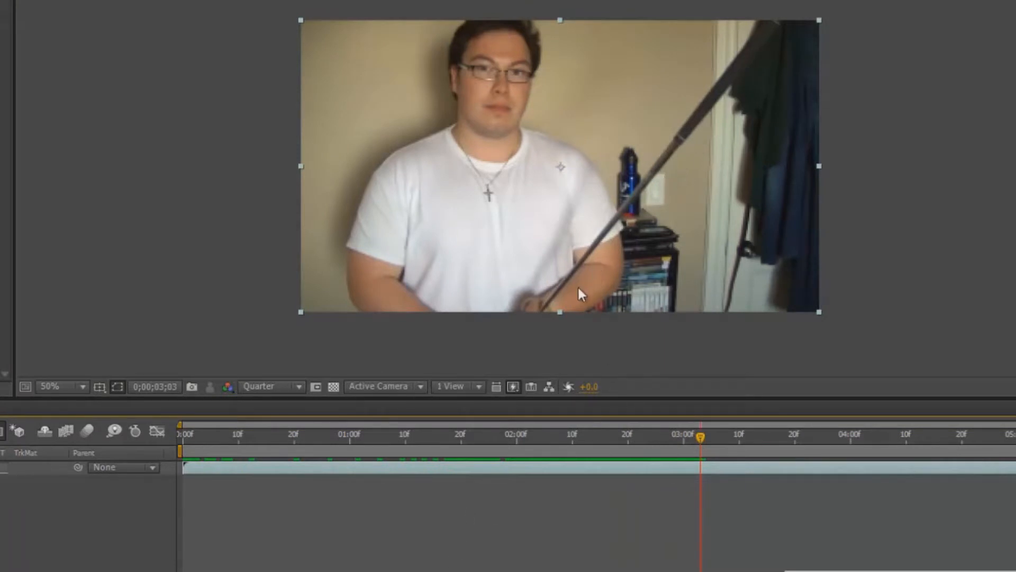
pyautogui.moveTo(614, 364)
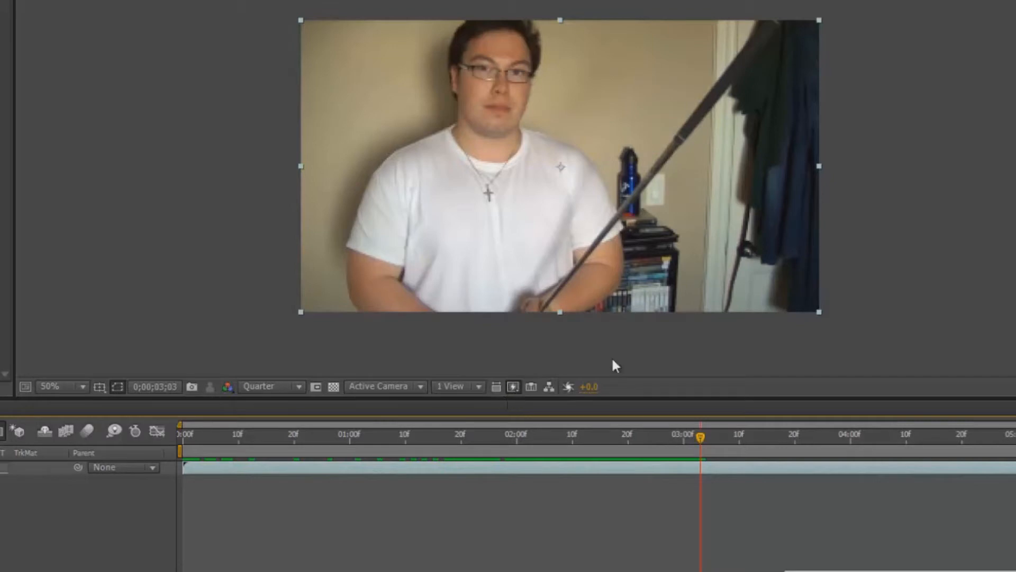
pyautogui.moveTo(640, 216)
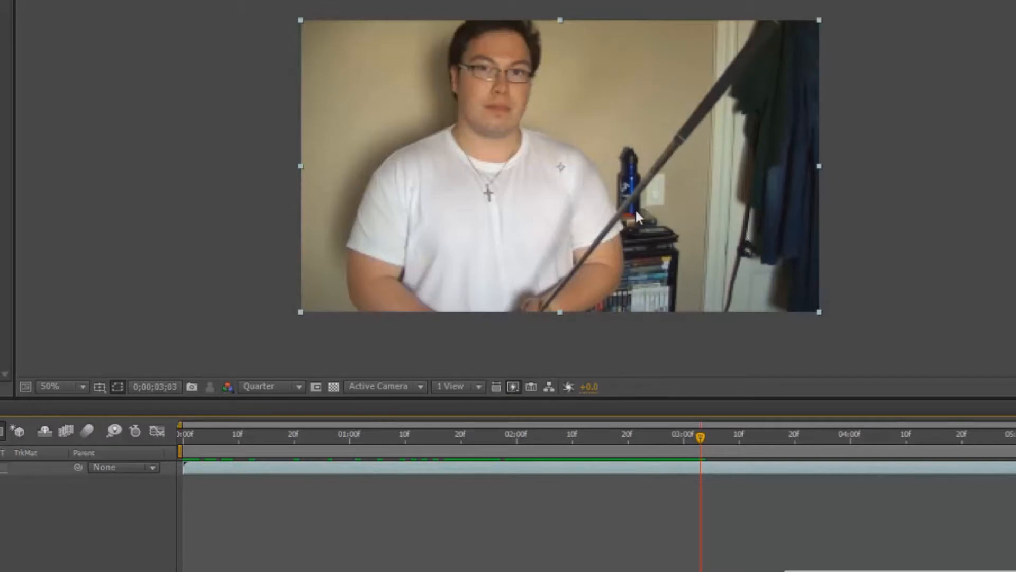
pyautogui.moveTo(731, 89)
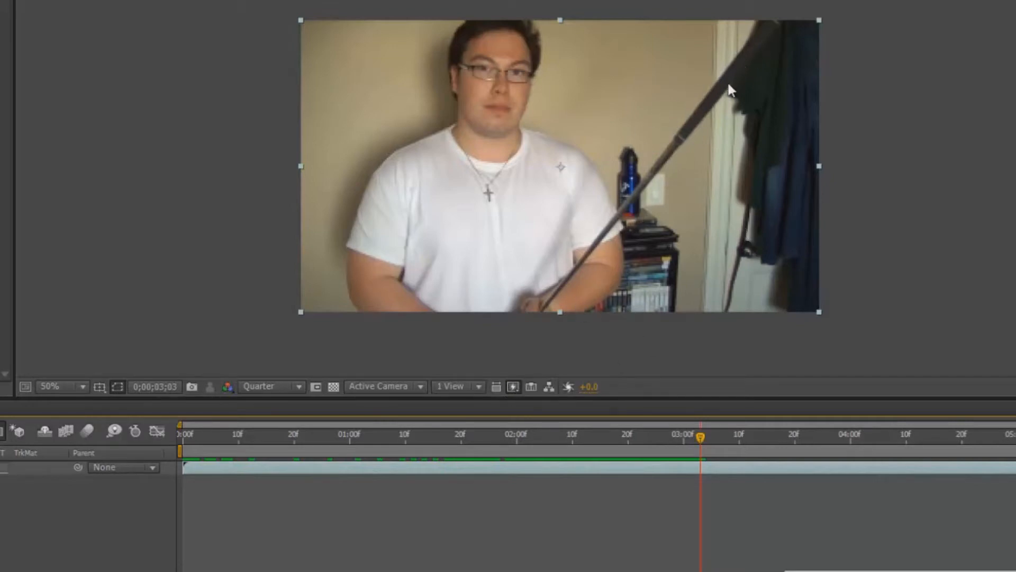
pyautogui.moveTo(608, 266)
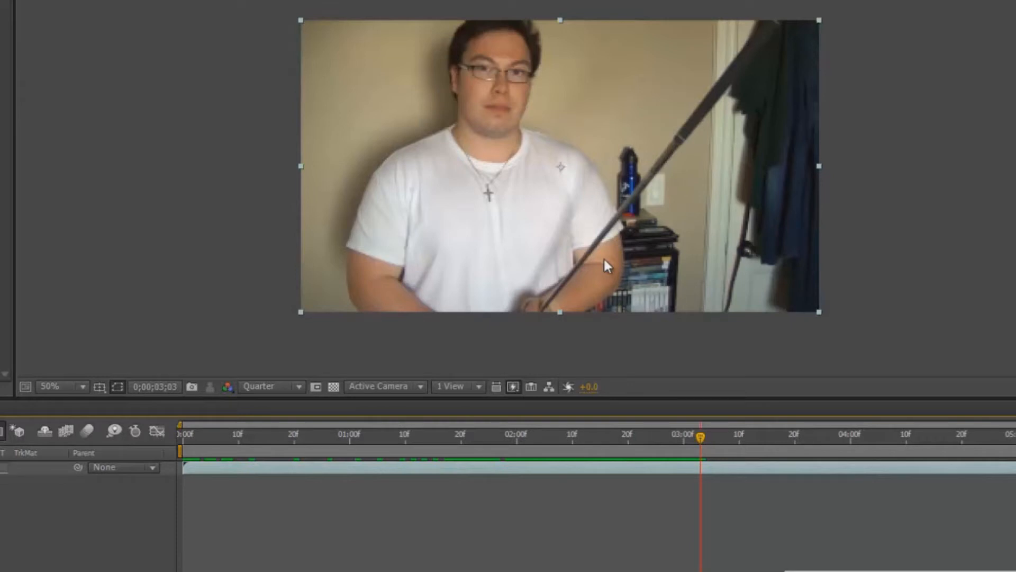
pyautogui.moveTo(703, 446)
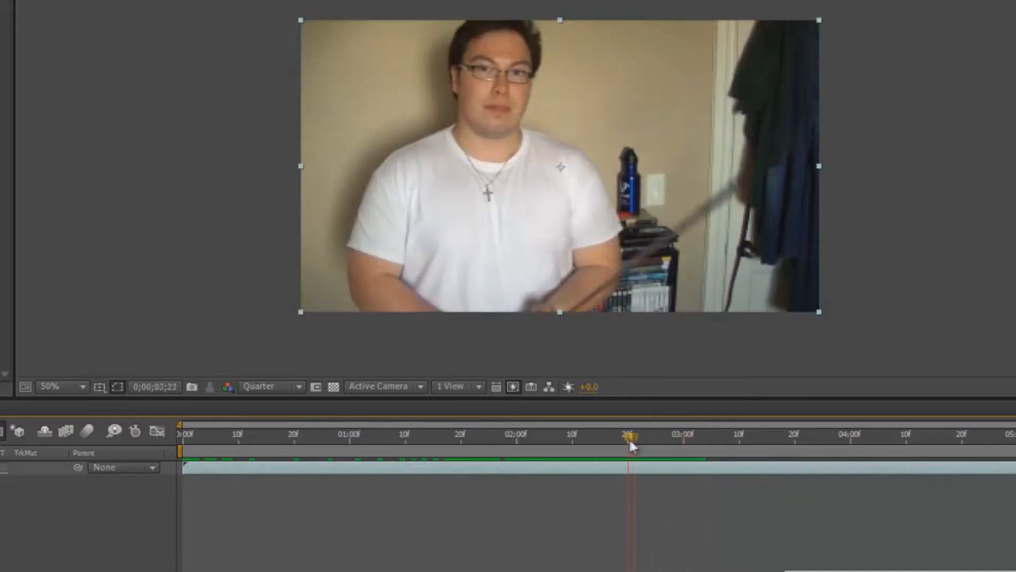
pyautogui.moveTo(632, 445); pyautogui.dragTo(580, 451)
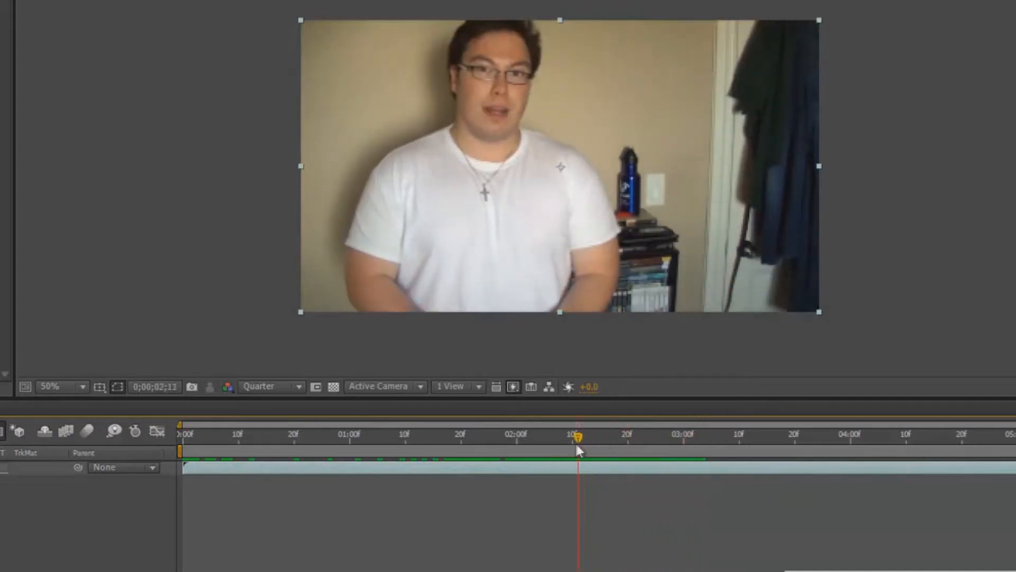
pyautogui.moveTo(579, 447); pyautogui.dragTo(531, 447)
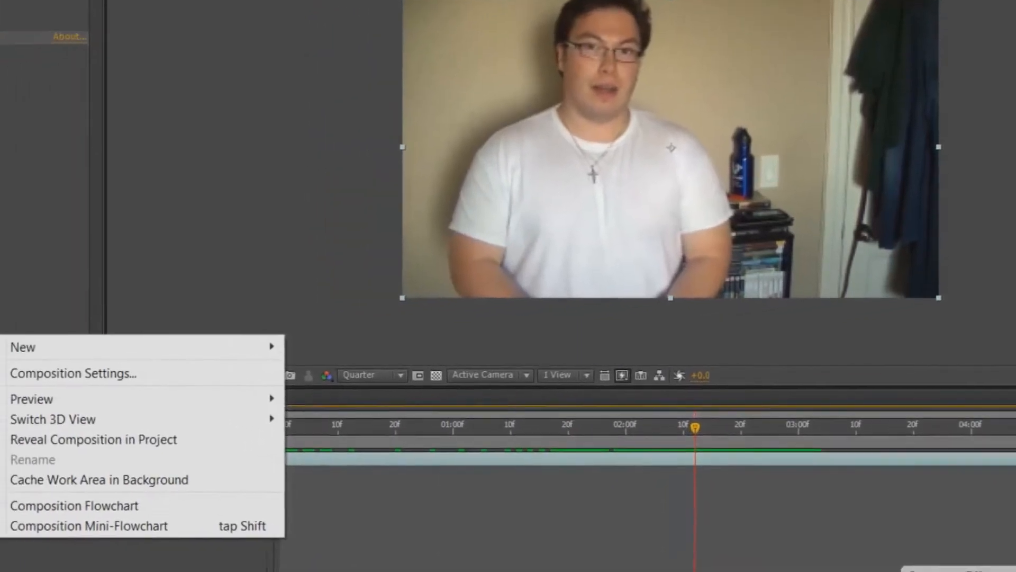
pyautogui.moveTo(123, 332)
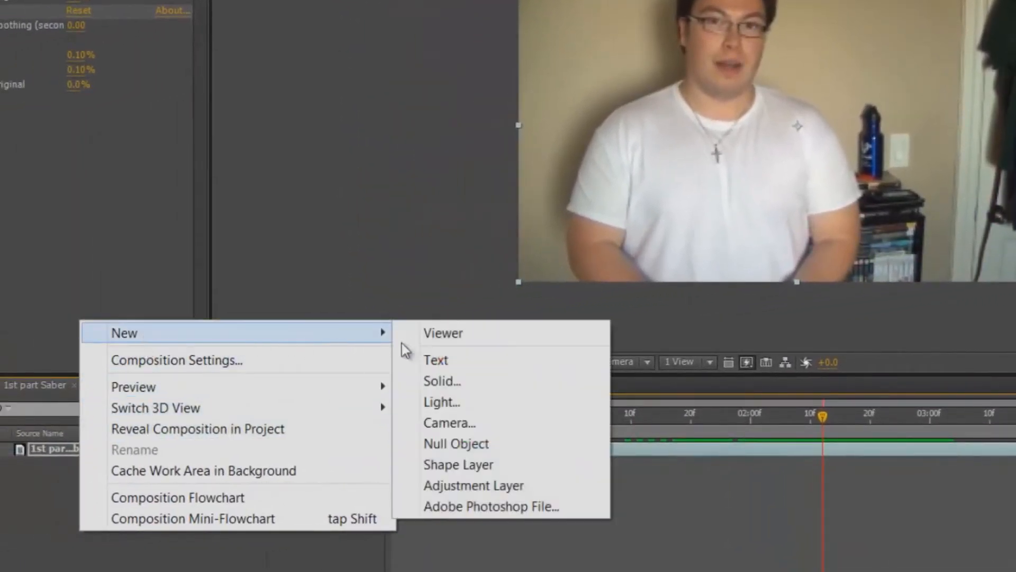
# Step: Create a new solid named 'Saber Blade' and confirm its width and height match the 1280×720 comp
pyautogui.click(441, 380)
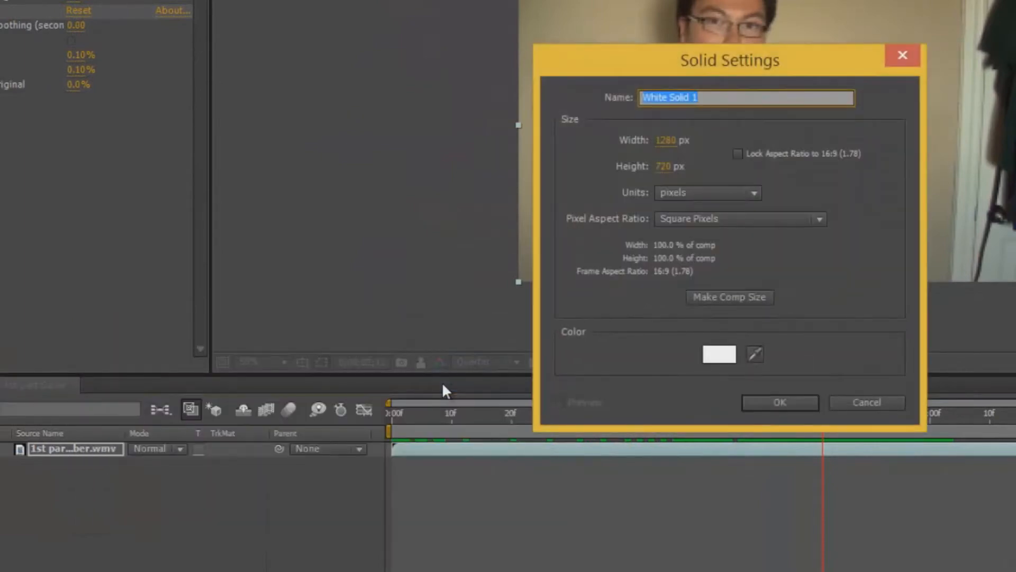
pyautogui.write('Saber Blade')
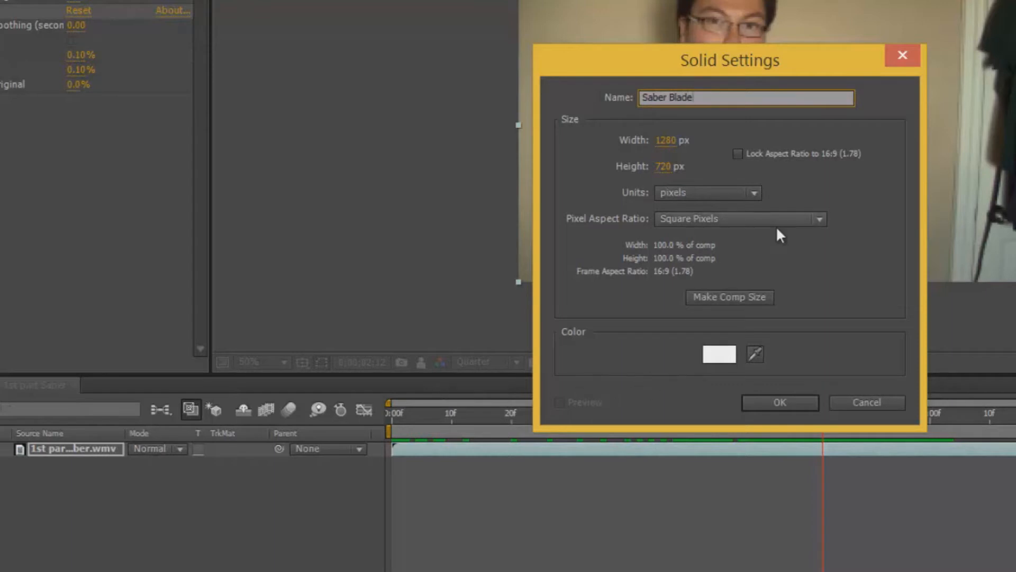
pyautogui.moveTo(731, 236)
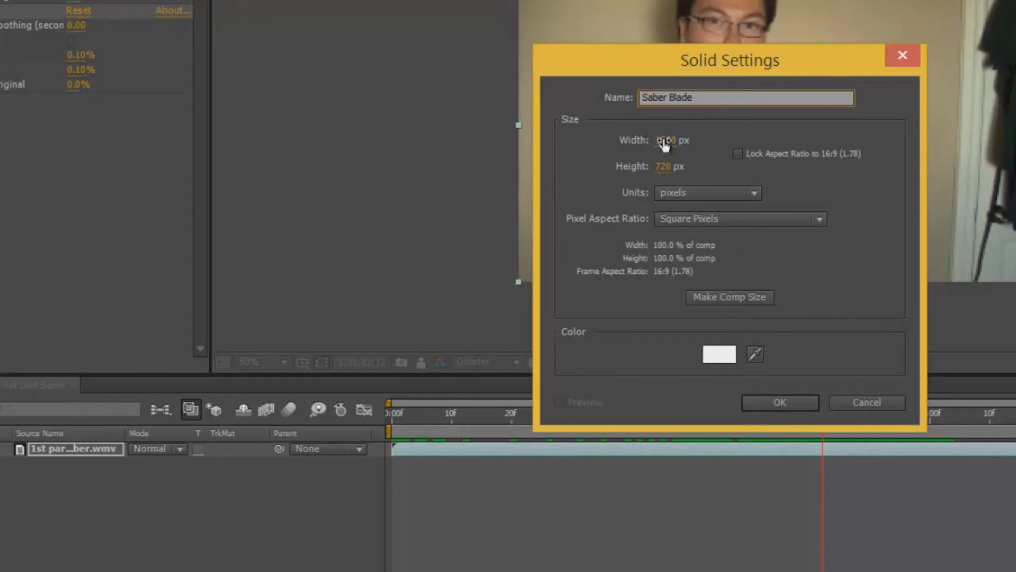
pyautogui.click(672, 140)
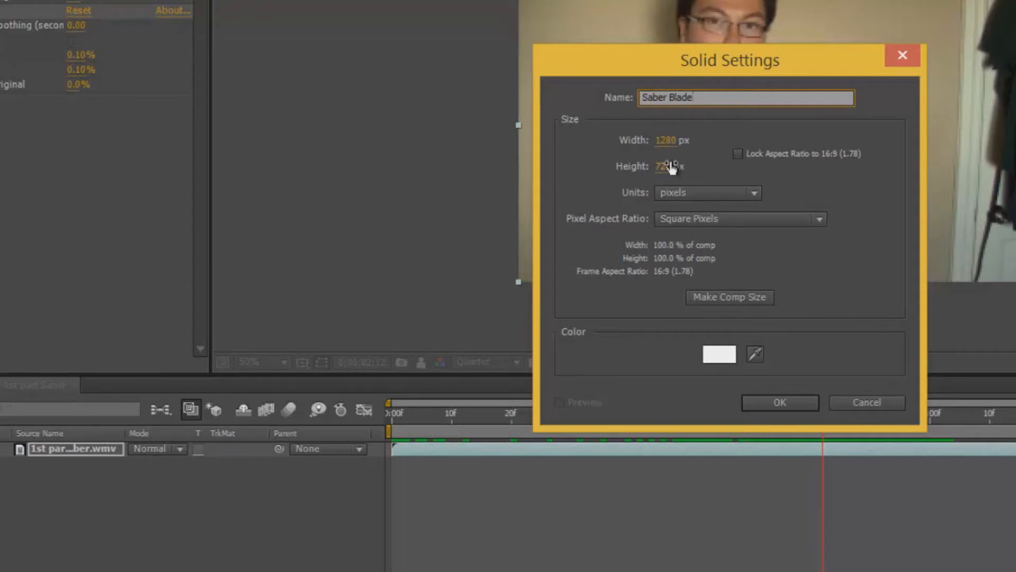
pyautogui.click(780, 402)
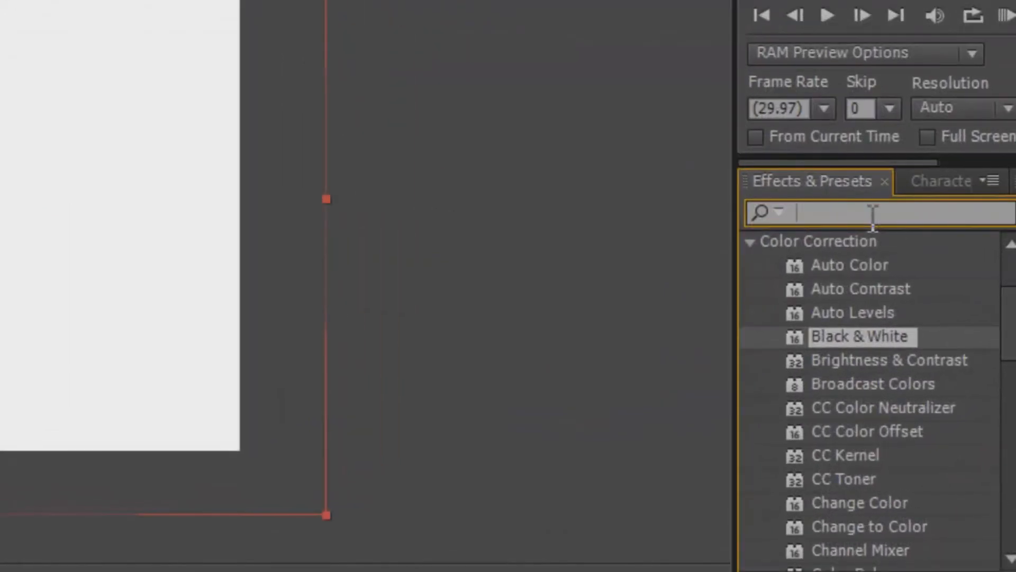
# Step: Filter the Effects & Presets list with 'Saber' to show only saber presets
pyautogui.write('Saber')
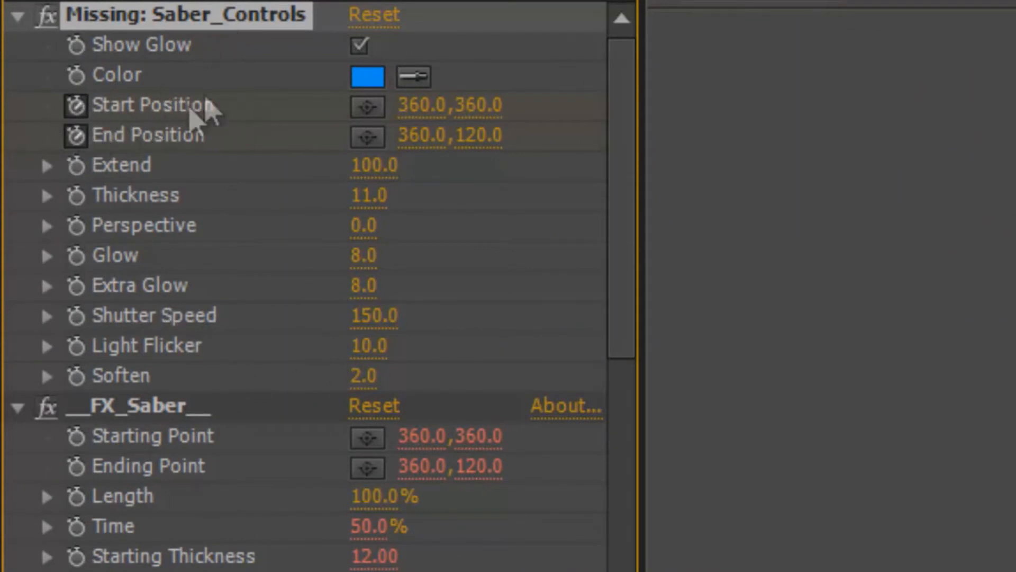
pyautogui.moveTo(220, 113)
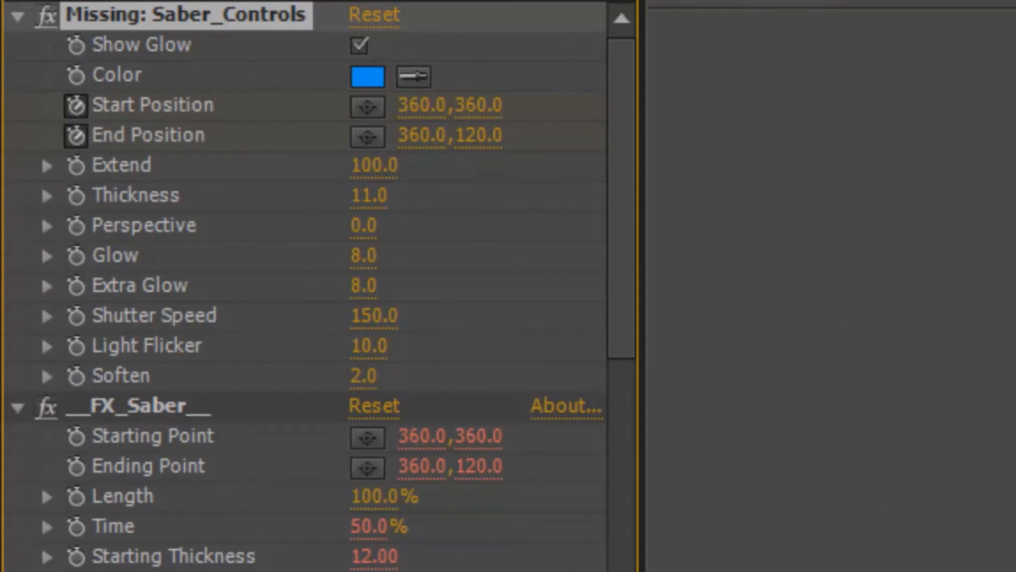
pyautogui.moveTo(126, 290)
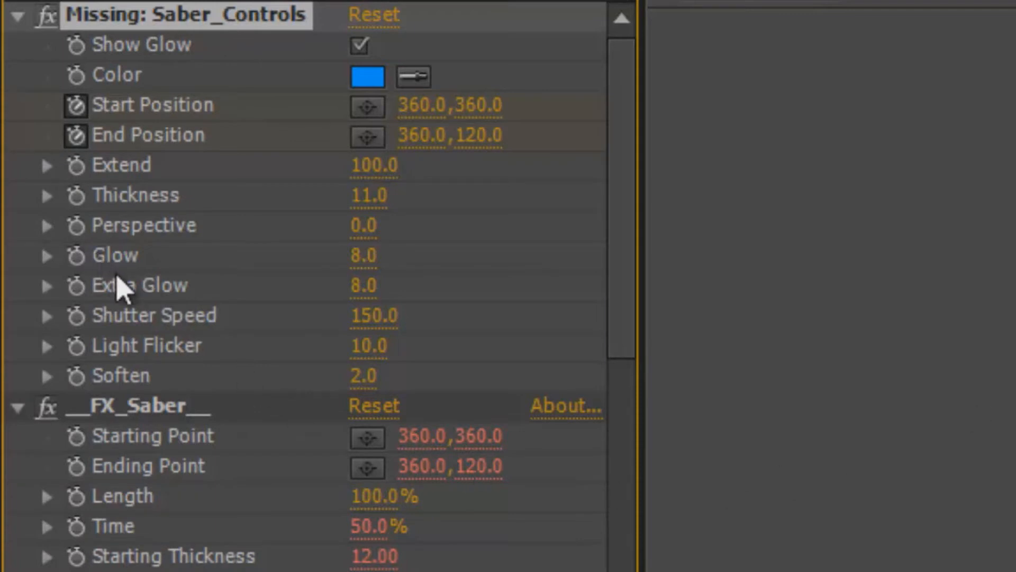
pyautogui.moveTo(87, 189)
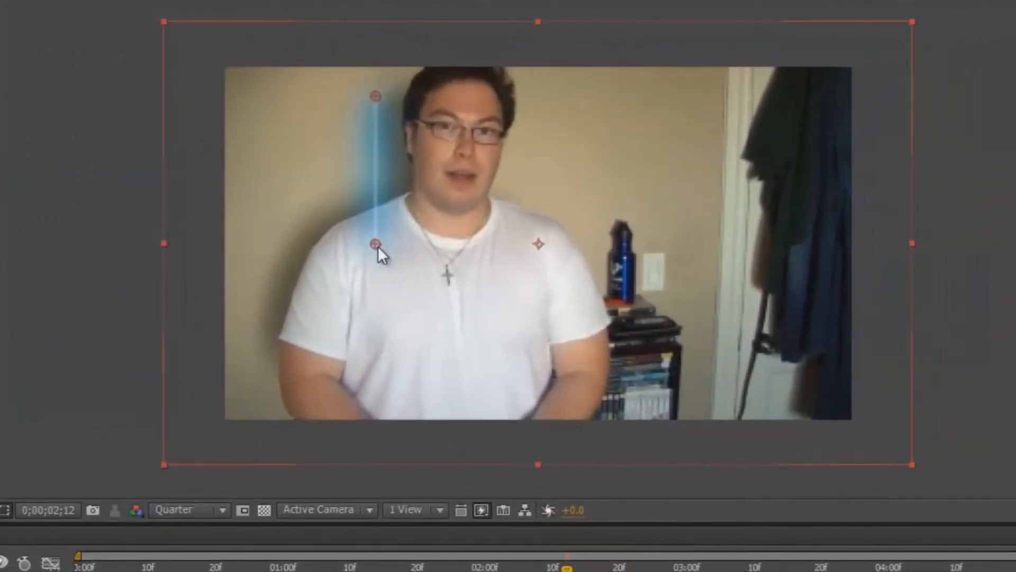
# Step: Reposition the lower end of the blade in the Composition viewer
pyautogui.moveTo(375, 245); pyautogui.dragTo(558, 454)
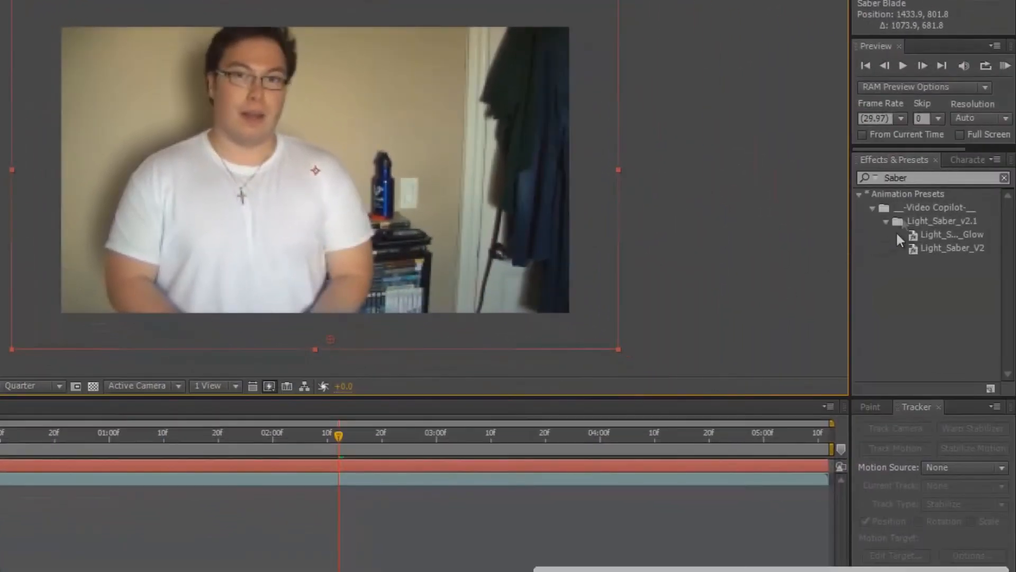
pyautogui.moveTo(922, 65)
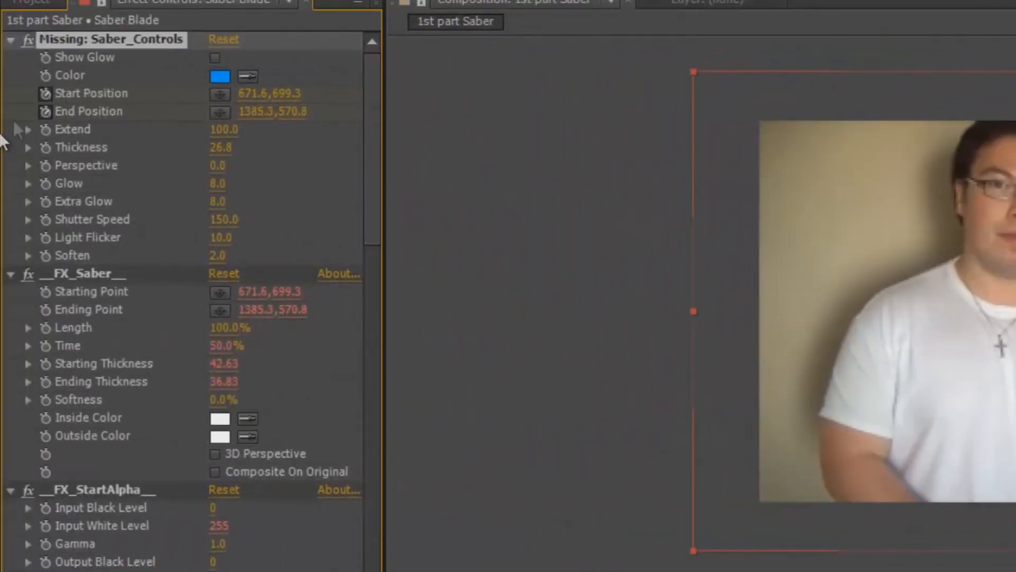
# Step: Adjust the Light_Saber effect on Saber Blade toward a thicker, non-glow blade
pyautogui.click(220, 77)
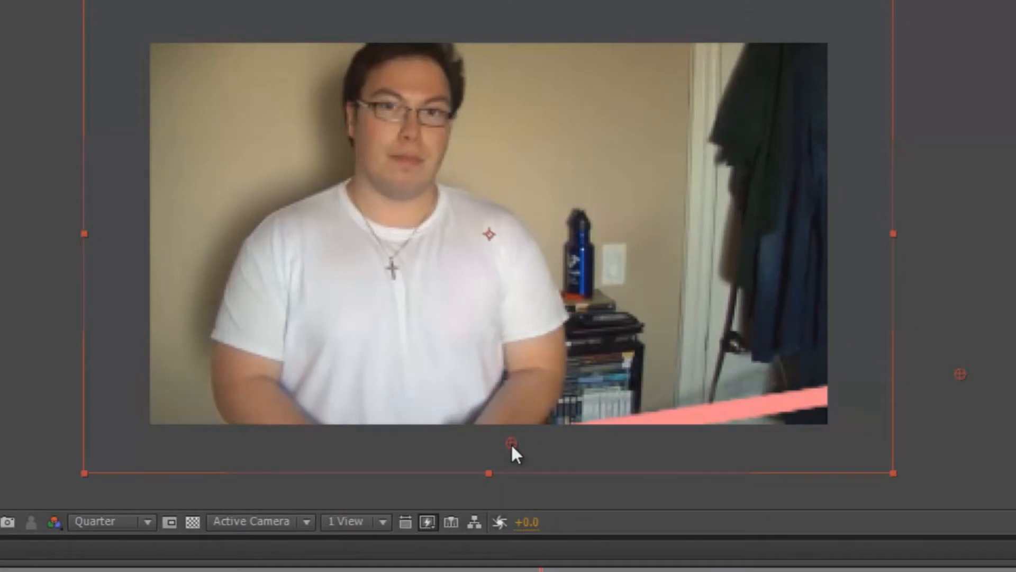
pyautogui.moveTo(964, 383)
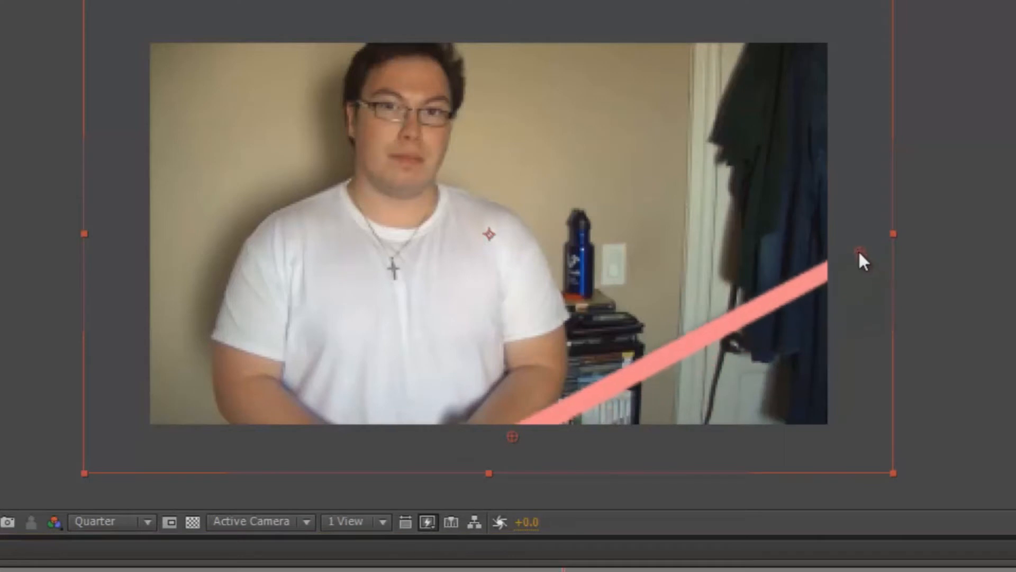
pyautogui.moveTo(515, 447)
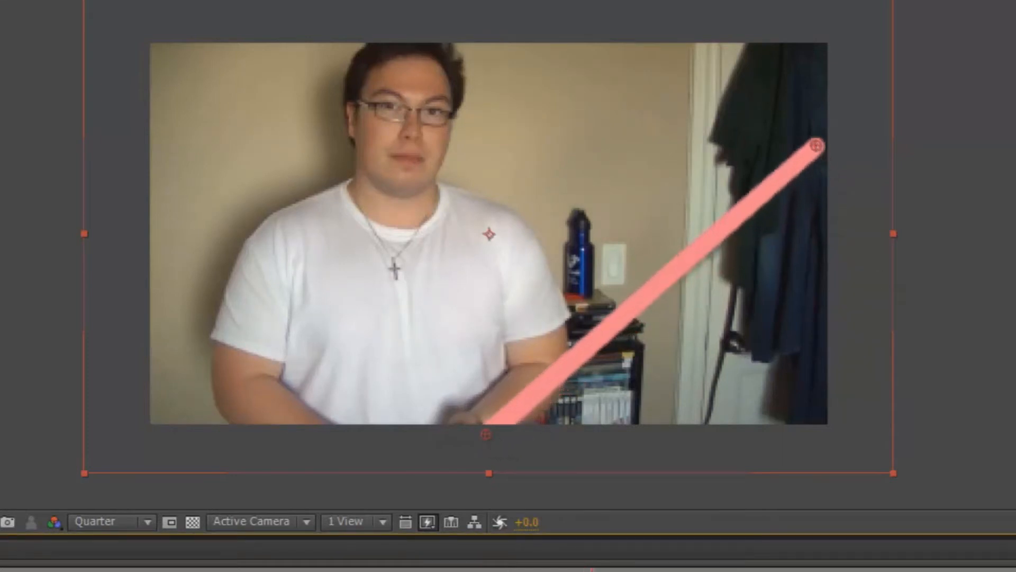
# Step: Place the blade's base at his hands and its tip near the footage's top-right corner
pyautogui.moveTo(817, 145); pyautogui.dragTo(819, 136)
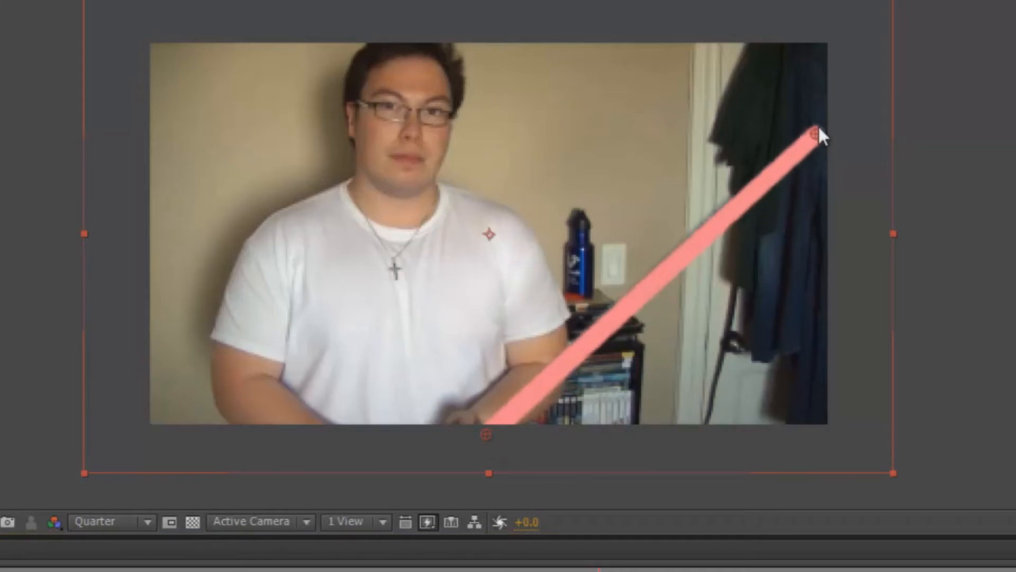
pyautogui.moveTo(815, 135); pyautogui.dragTo(815, 124)
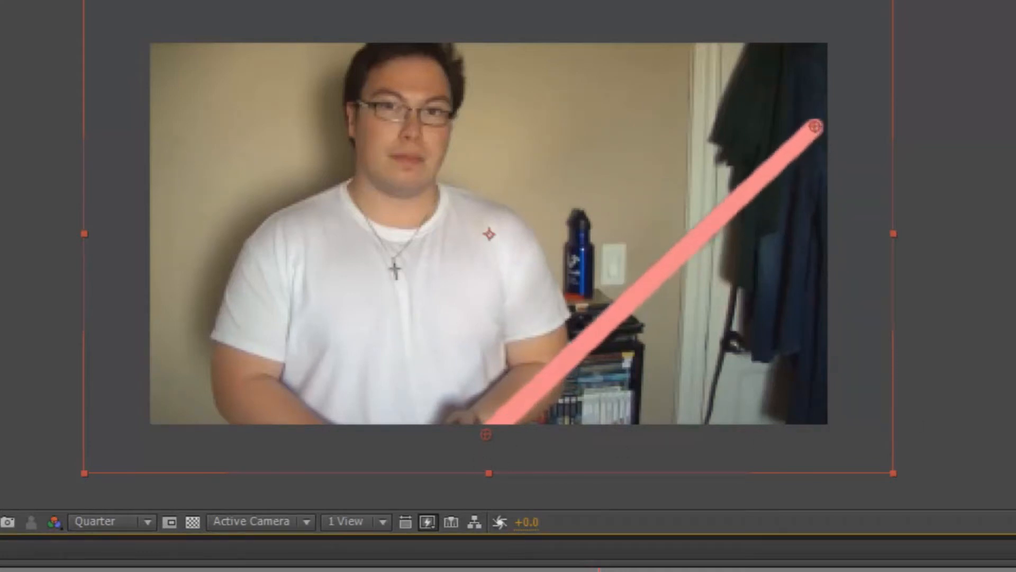
pyautogui.moveTo(815, 125); pyautogui.dragTo(816, 111)
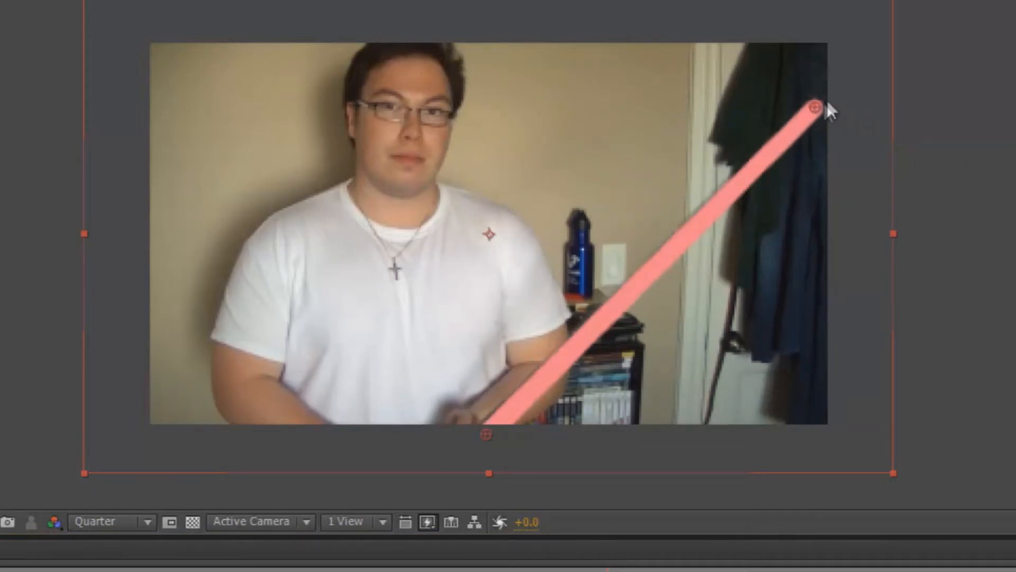
pyautogui.moveTo(813, 107); pyautogui.dragTo(840, 71)
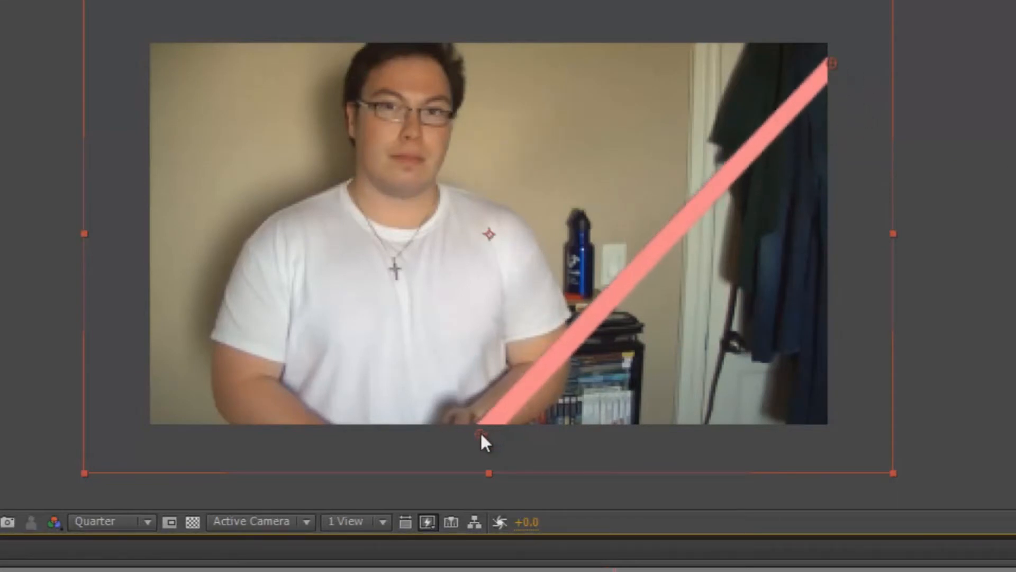
pyautogui.moveTo(479, 433); pyautogui.dragTo(477, 434)
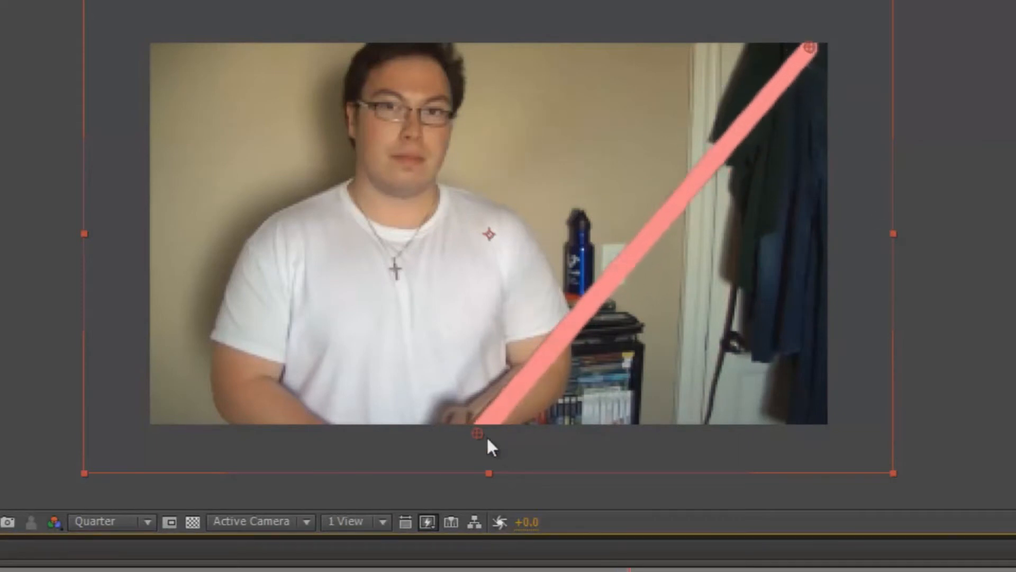
pyautogui.moveTo(489, 447); pyautogui.dragTo(476, 431)
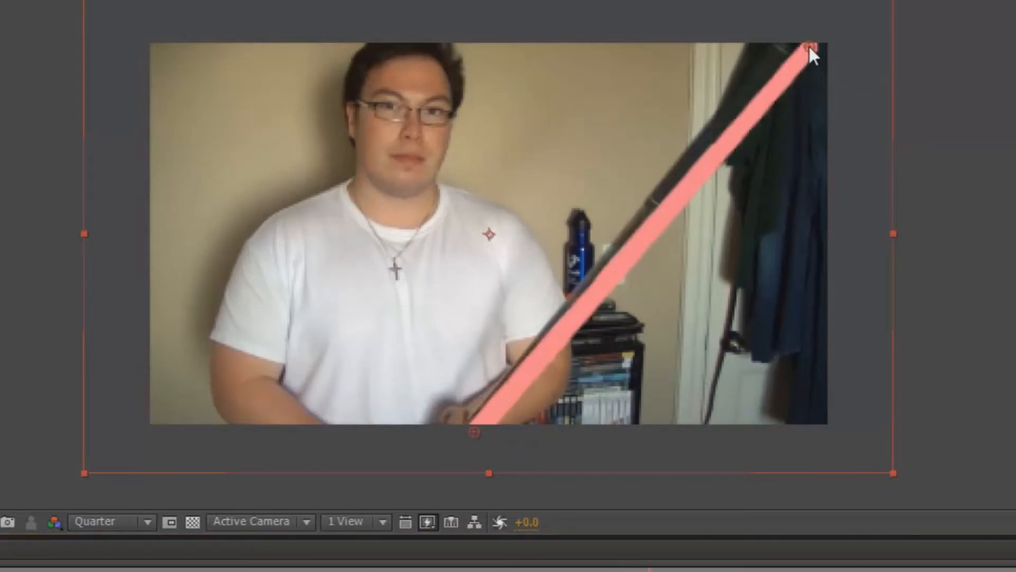
pyautogui.moveTo(810, 52); pyautogui.dragTo(777, 42)
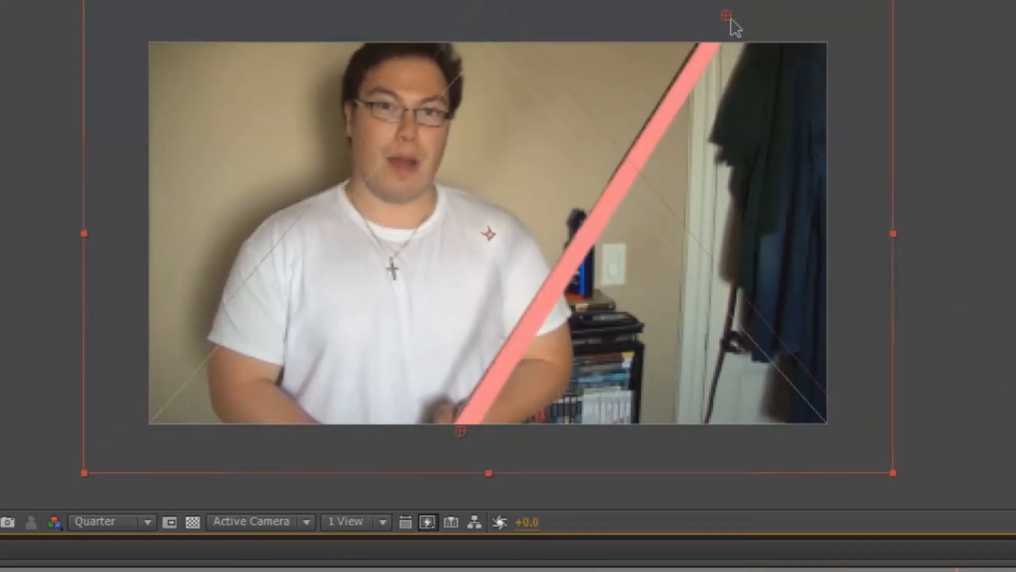
pyautogui.moveTo(727, 16); pyautogui.dragTo(830, 61)
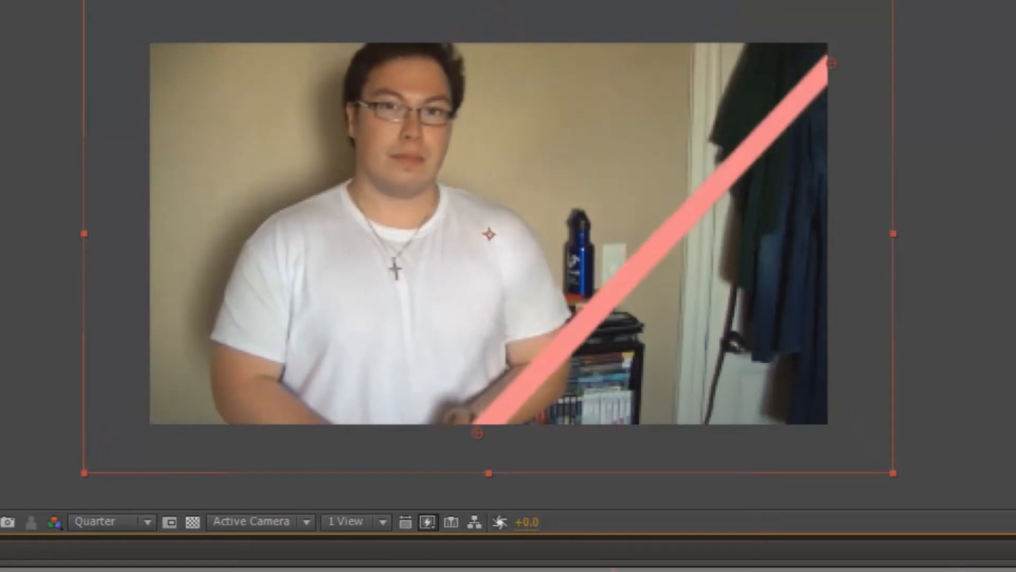
pyautogui.moveTo(830, 61); pyautogui.dragTo(730, 45)
pyautogui.write('Saber Blade')
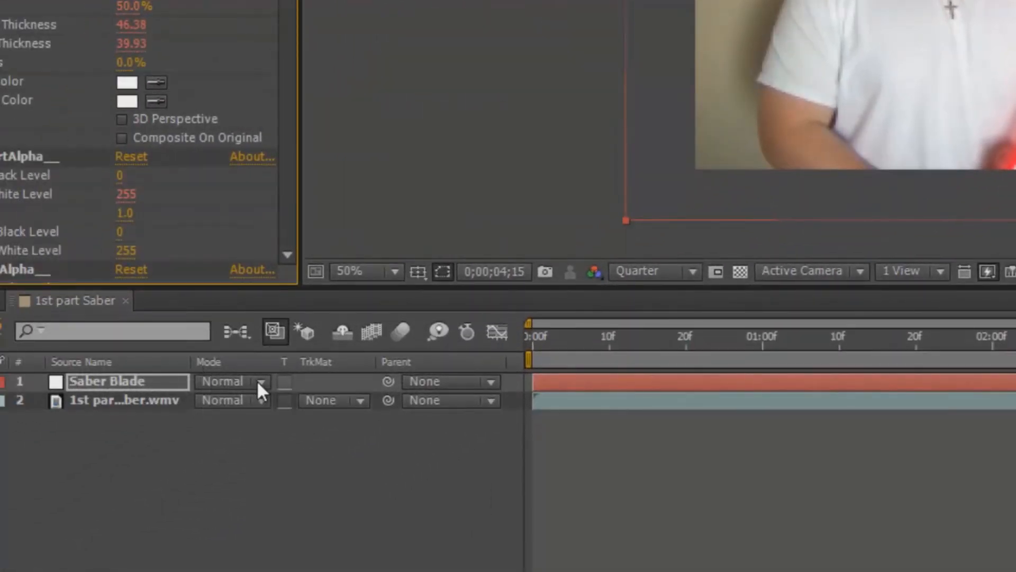
# Step: Set the Saber Blade layer's blending mode to Screen
pyautogui.click(233, 381)
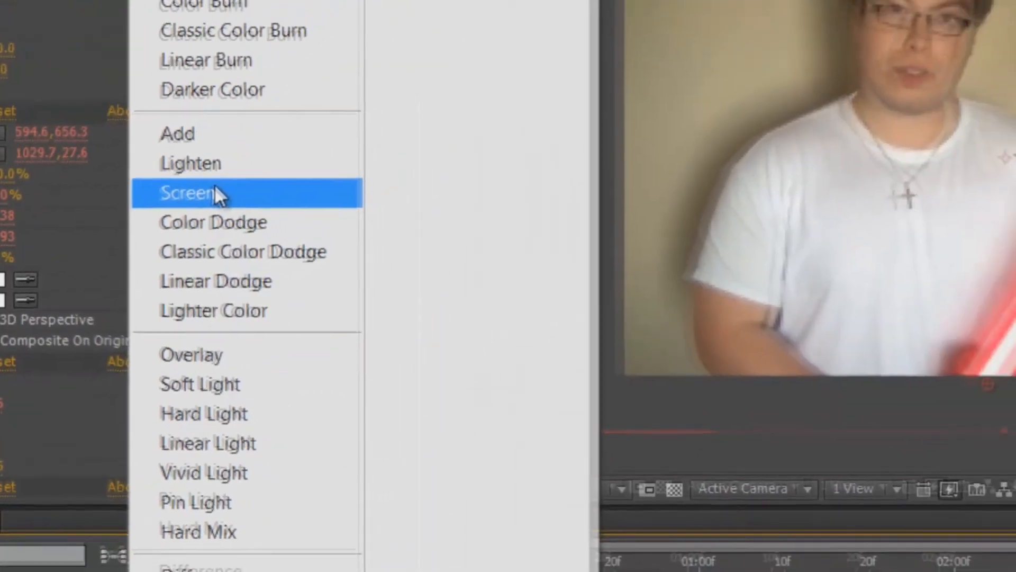
pyautogui.click(188, 193)
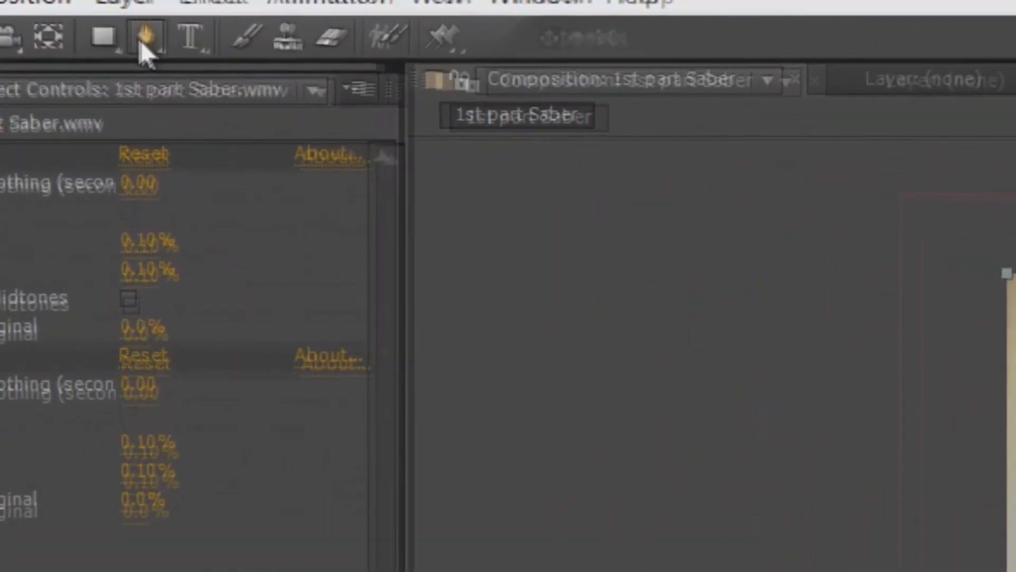
pyautogui.moveTo(147, 41)
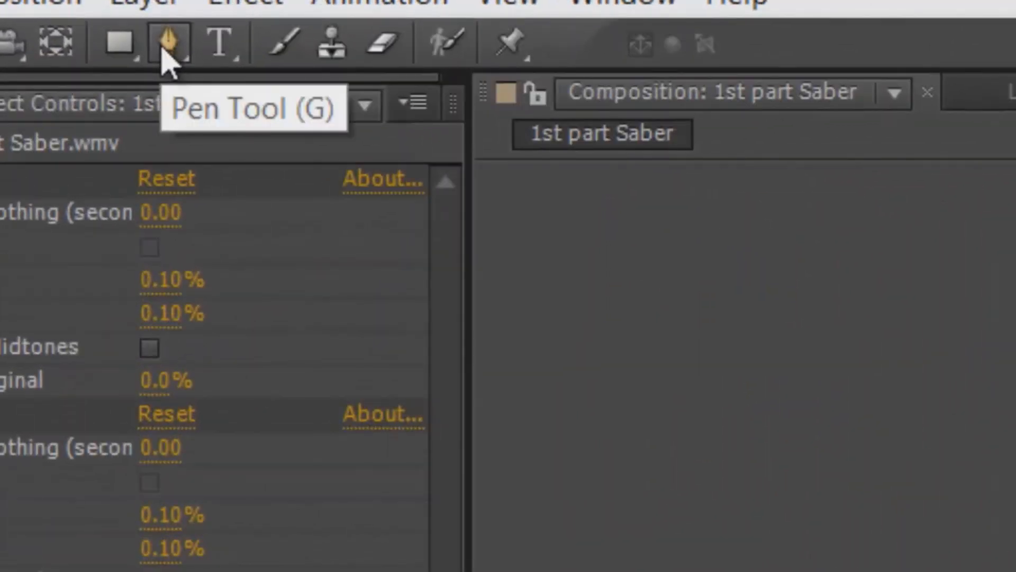
# Step: With the Pen Tool, trace mask points around the man's head and torso
pyautogui.click(169, 44)
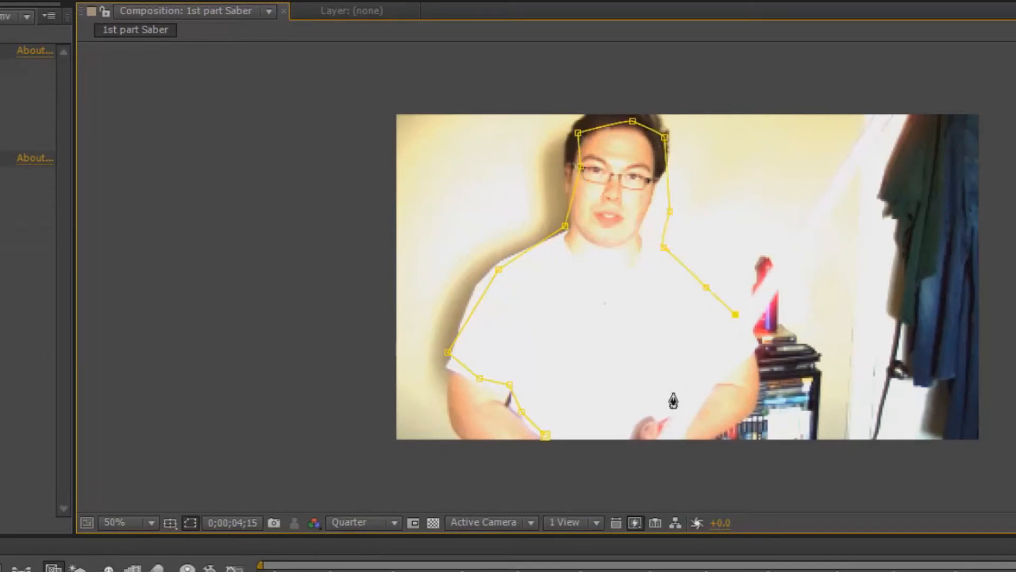
pyautogui.click(650, 446)
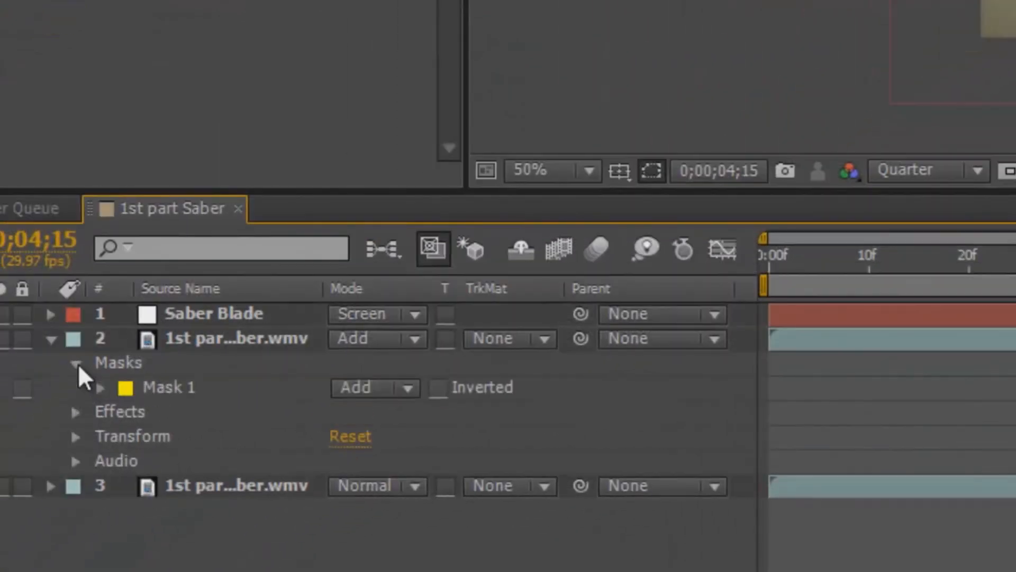
# Step: Reveal Mask 1's properties under layer 2's Masks group in the timeline
pyautogui.click(99, 387)
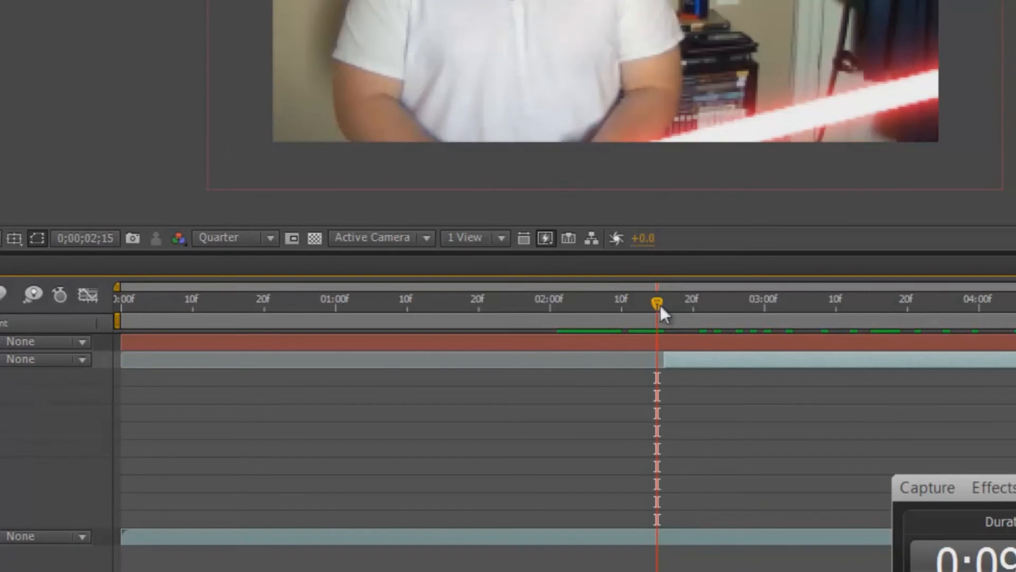
# Step: Scrub between frames 2;15, 3;01 and 2;23 to check and keyframe the mask path
pyautogui.moveTo(657, 302); pyautogui.dragTo(721, 303)
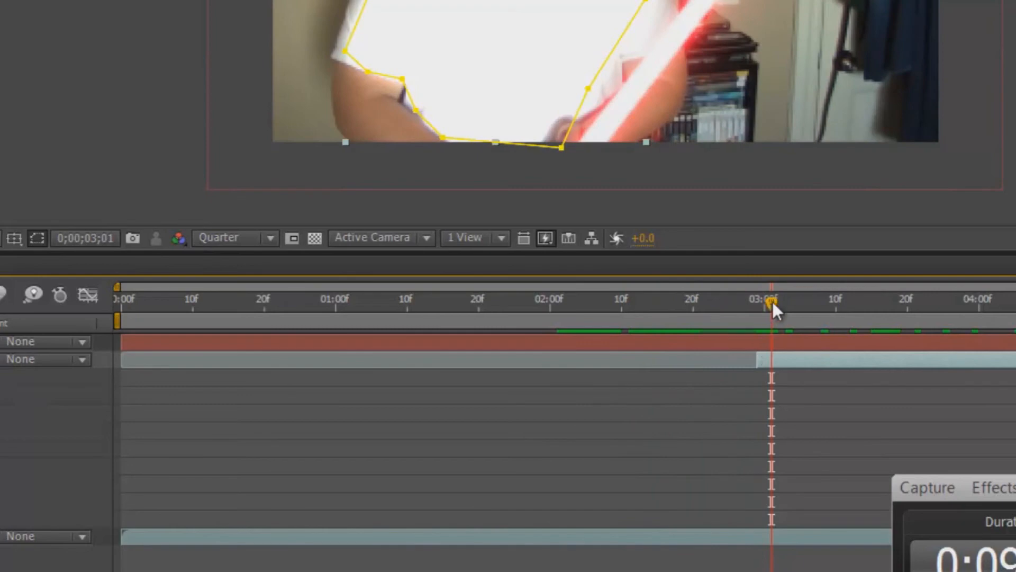
pyautogui.moveTo(772, 303); pyautogui.dragTo(714, 303)
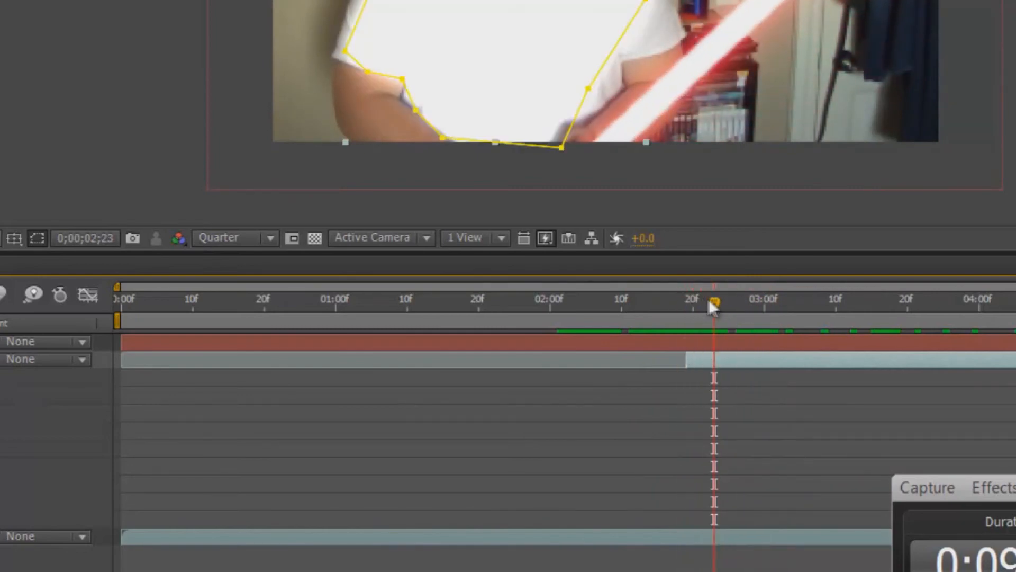
pyautogui.moveTo(712, 302); pyautogui.dragTo(690, 302)
pyautogui.write('Saber')
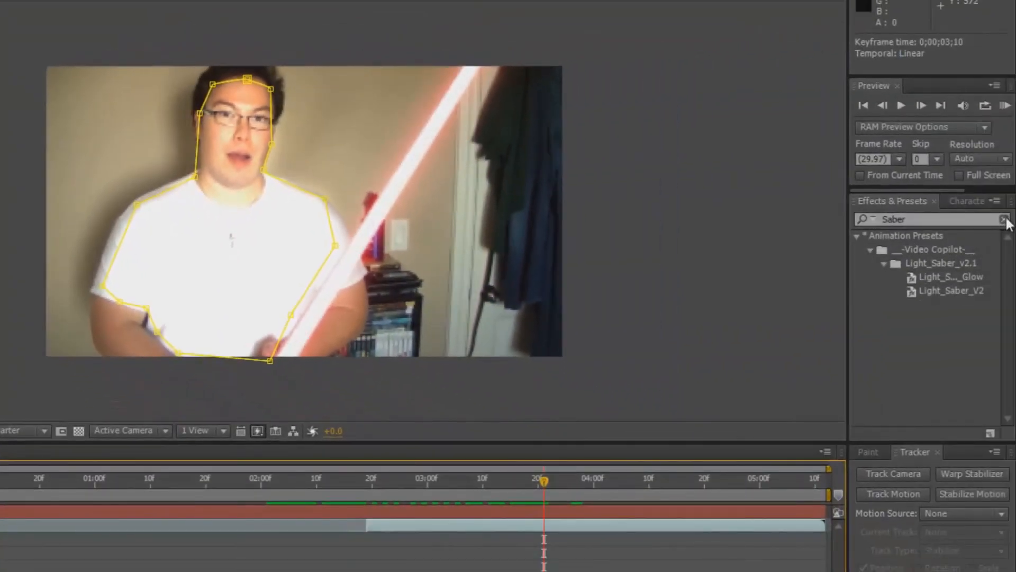
# Step: Find Color Balance under Color Correction and apply it to the masked footage layer 2
pyautogui.click(1004, 219)
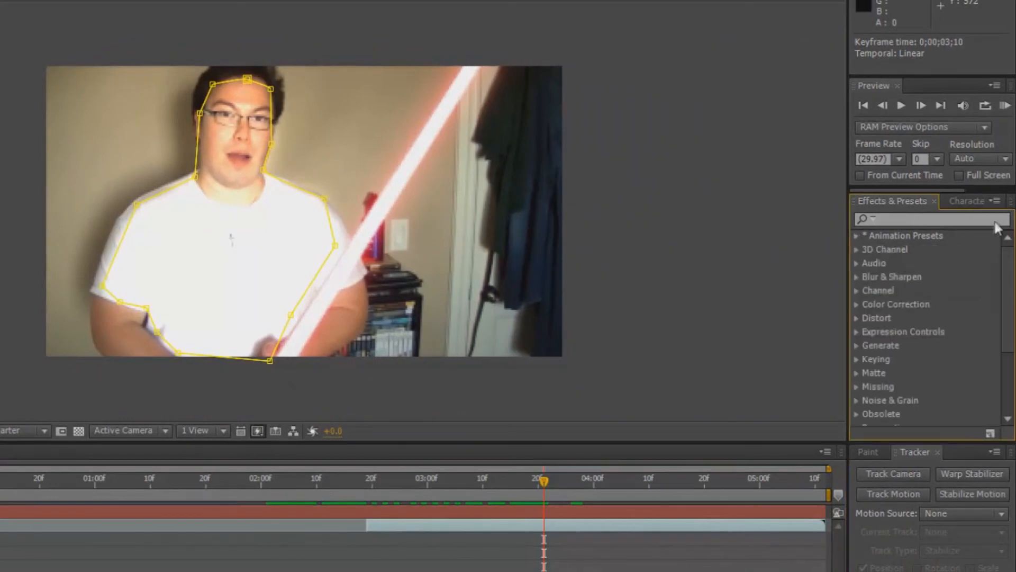
pyautogui.write('Color')
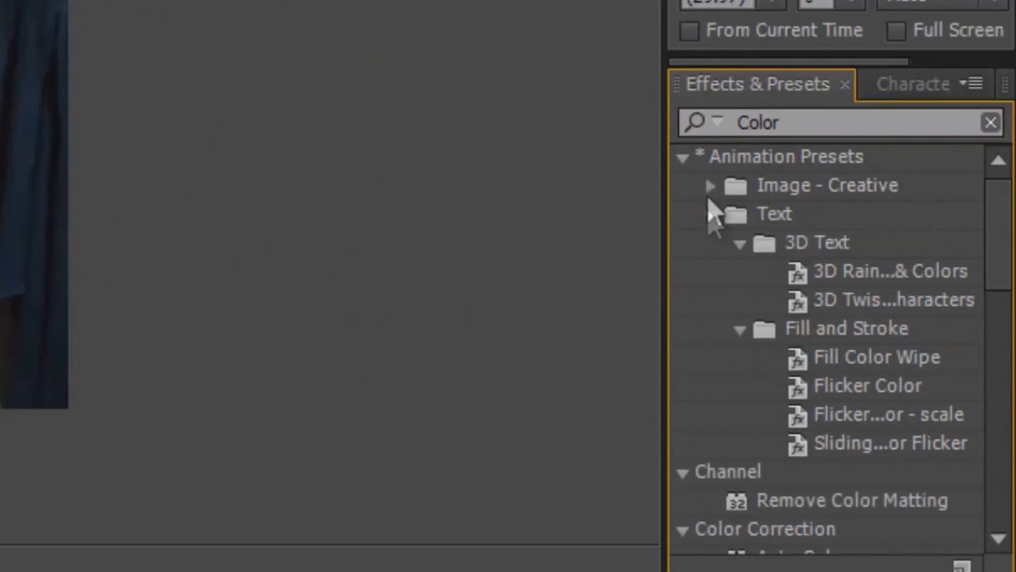
pyautogui.click(709, 214)
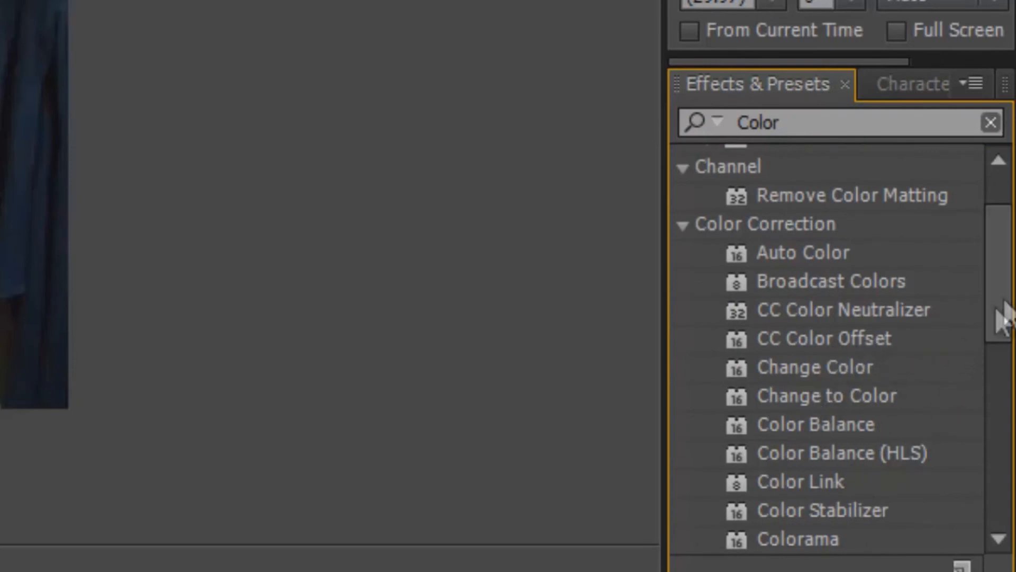
pyautogui.scroll(-3)
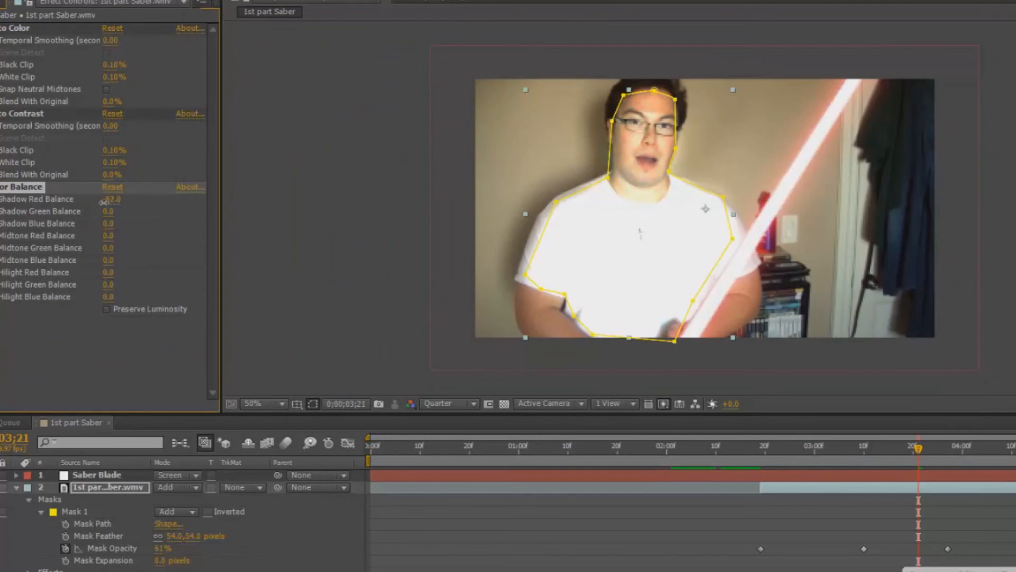
pyautogui.click(96, 474)
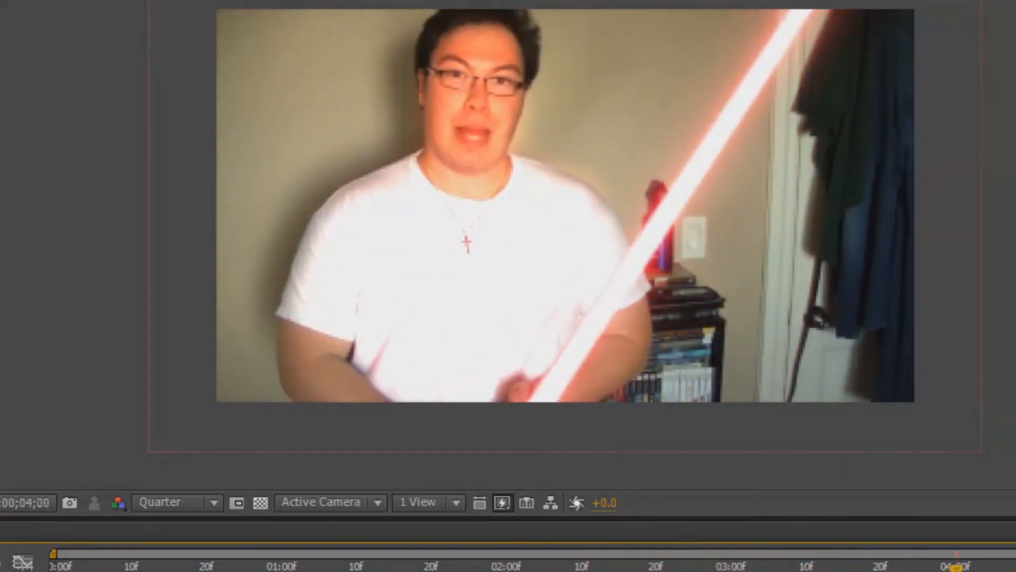
# Step: Set Color Balance to Shadow Red 100, Midtone Green and Blue -99 for a red tint
pyautogui.click(785, 561)
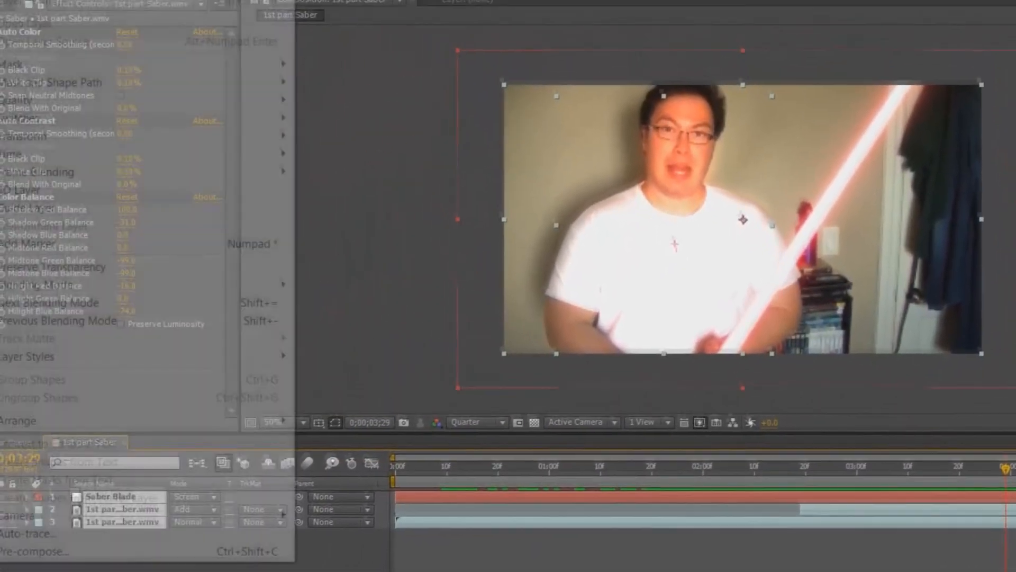
# Step: Pre-compose the three selected layers, moving all attributes, and start naming the new composition
pyautogui.click(34, 551)
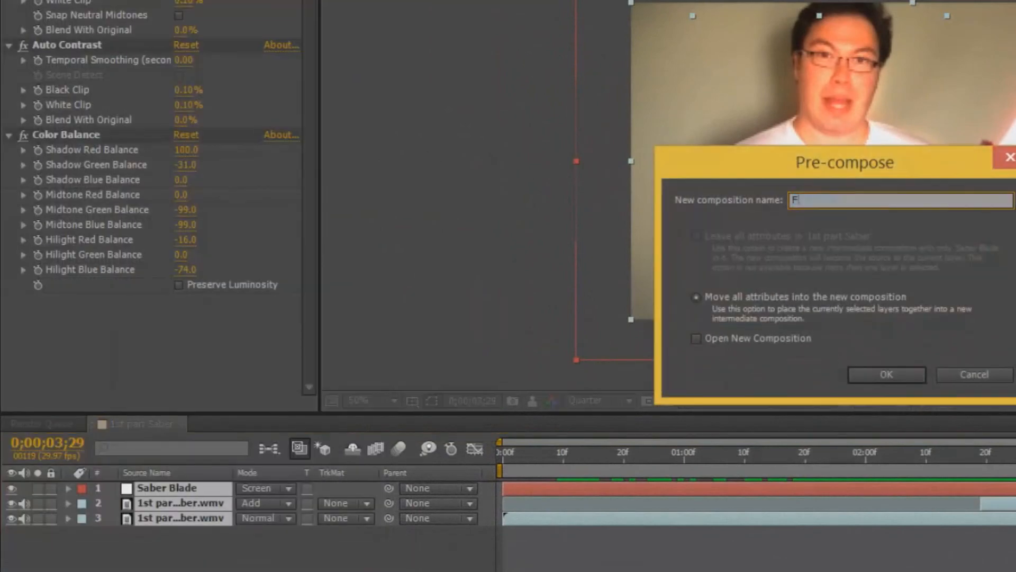
pyautogui.click(885, 374)
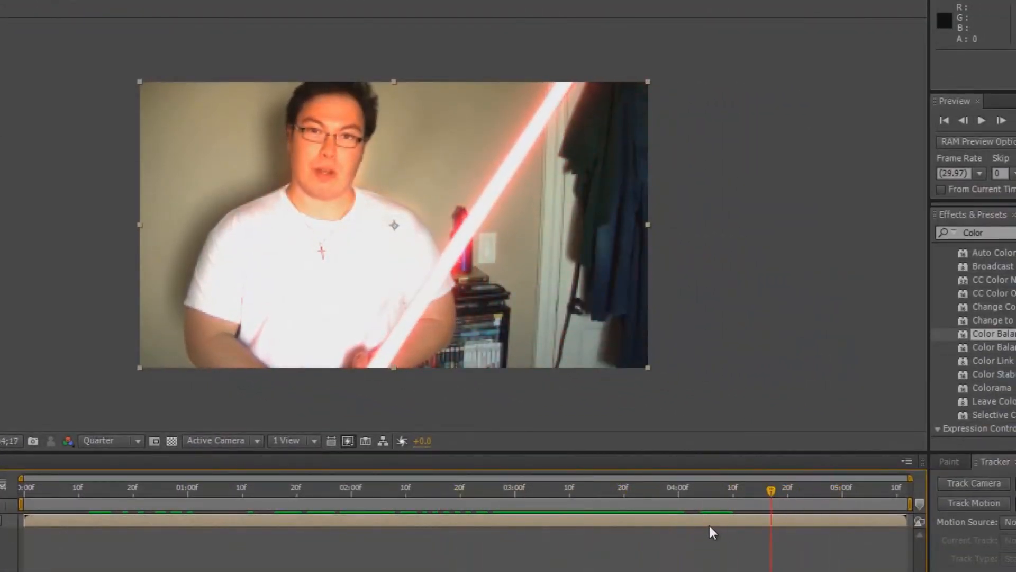
# Step: Confirm the pre-compose and set the Composition preview resolution from Quarter to Full
pyautogui.click(110, 441)
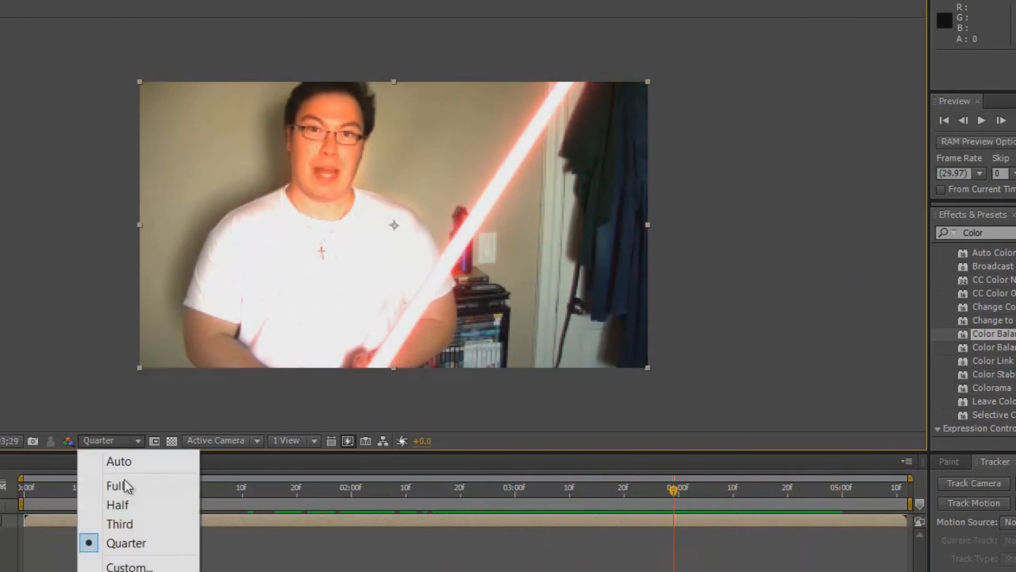
pyautogui.click(116, 486)
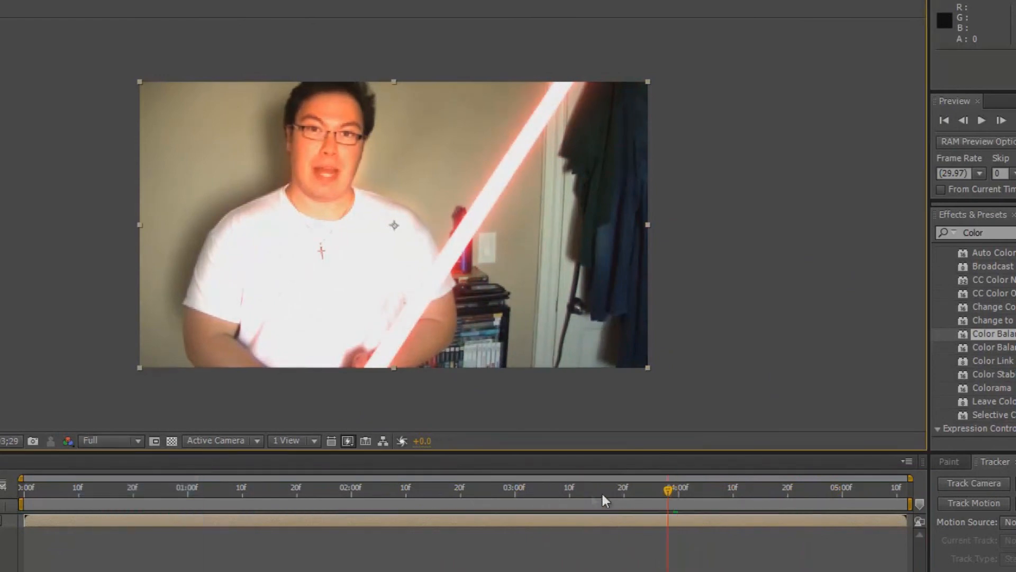